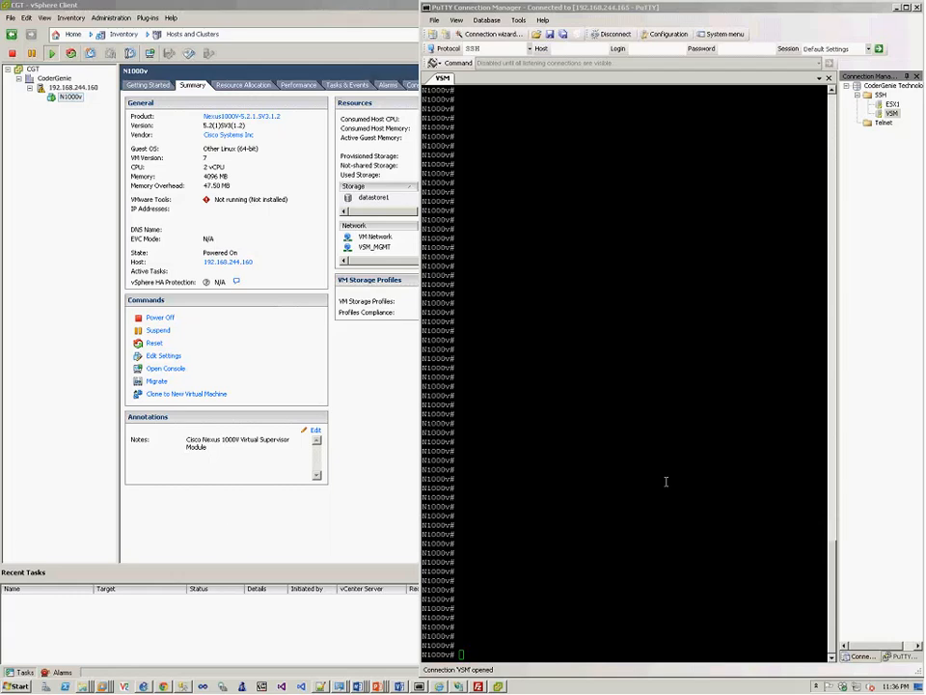
{"action": "mouse_move", "coordinate": [582, 409]}
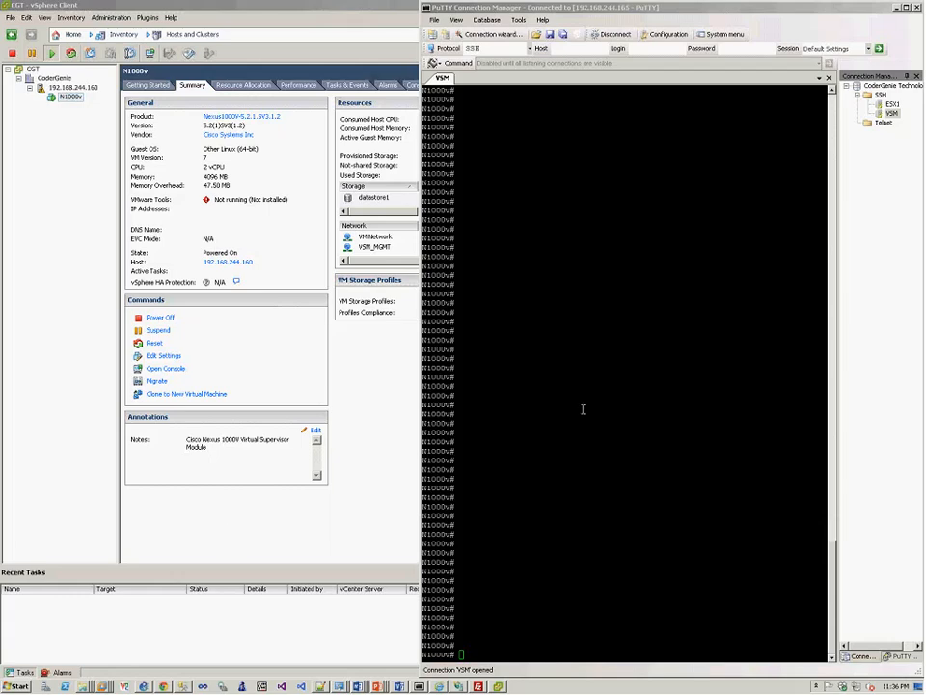
{"action": "mouse_move", "coordinate": [587, 397]}
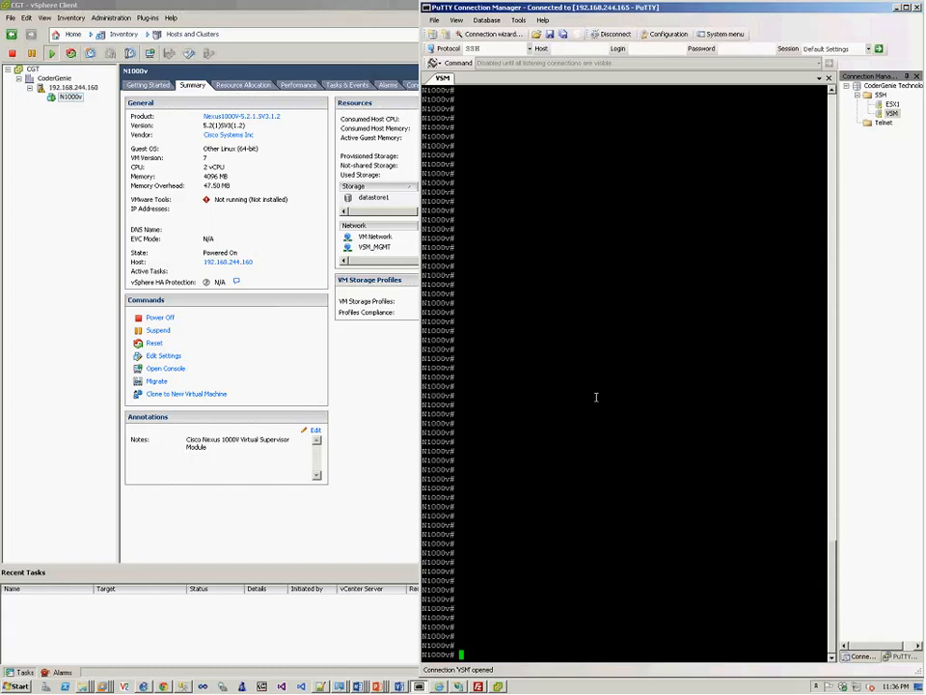
- Run 'show module' and 'sh ver' on the VSM to check modules and software version
{"action": "type", "text": "show module"}
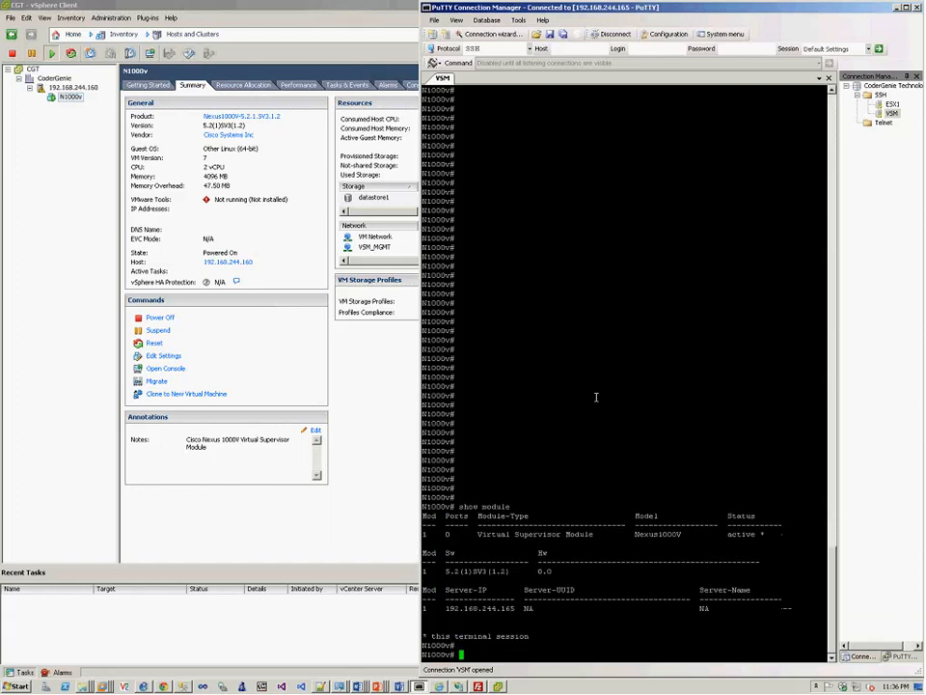
{"action": "type", "text": "sh ver"}
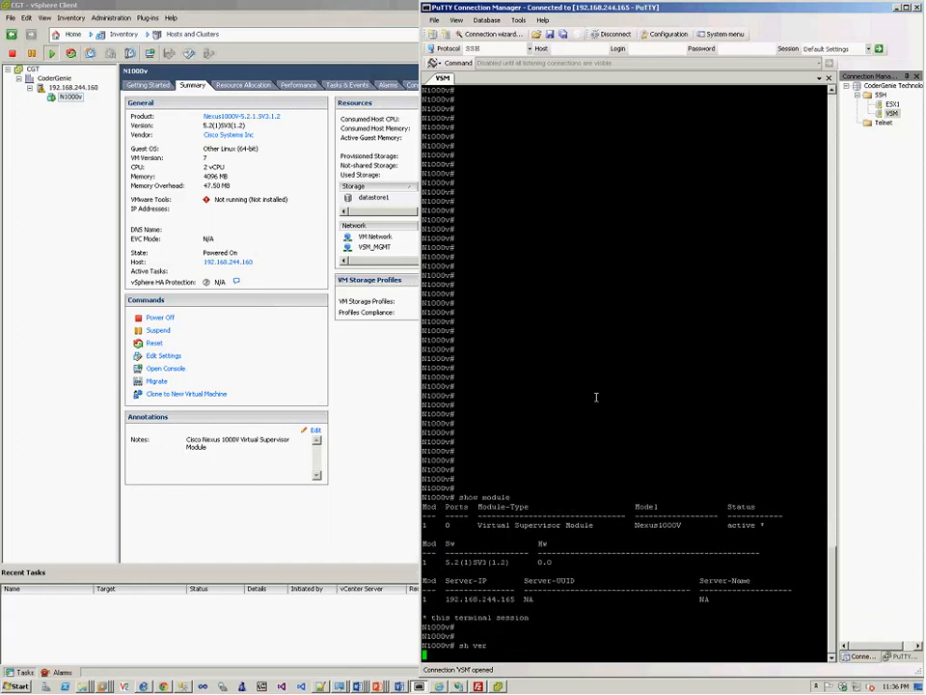
{"action": "key", "text": "Return"}
{"action": "type", "text": "protocol vmware-vim"}
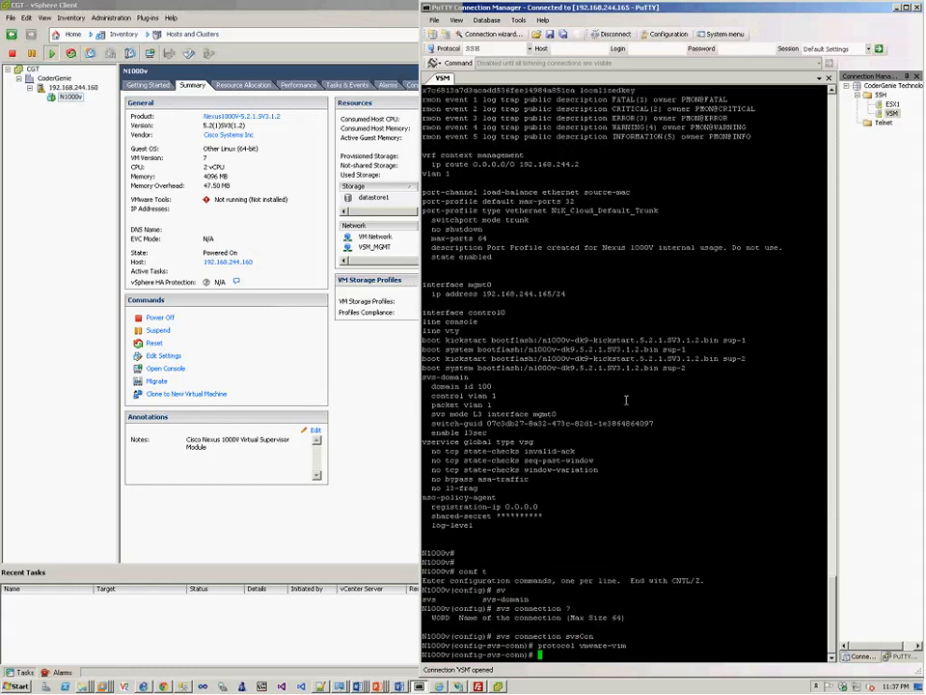
- Set the connection's remote ip address 192.168.244.160 port 80 and list remaining svs-connection options with '?'
{"action": "type", "text": "er"}
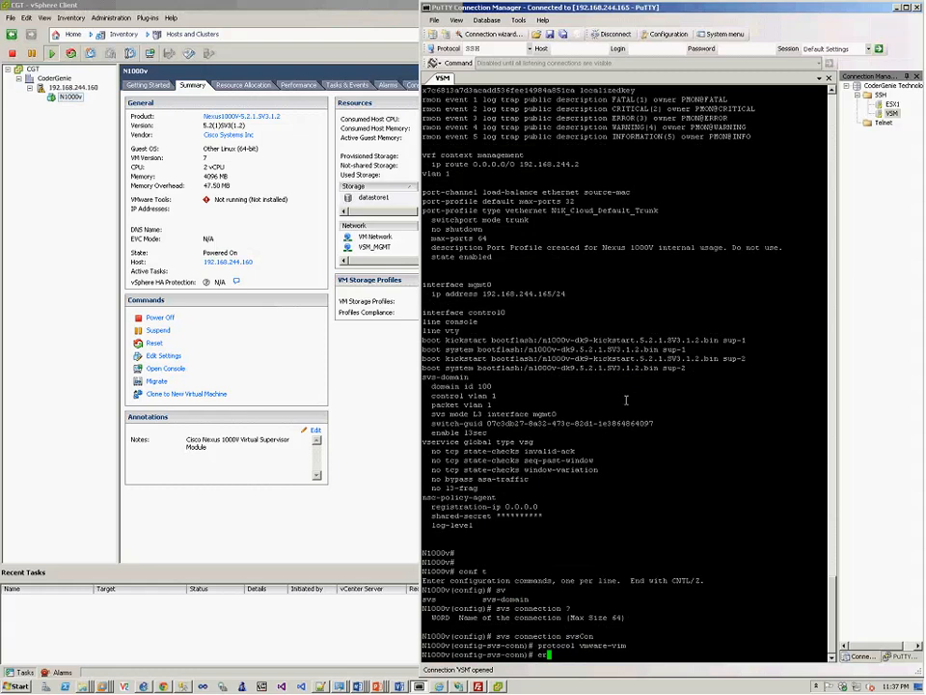
{"action": "type", "text": "remote ip"}
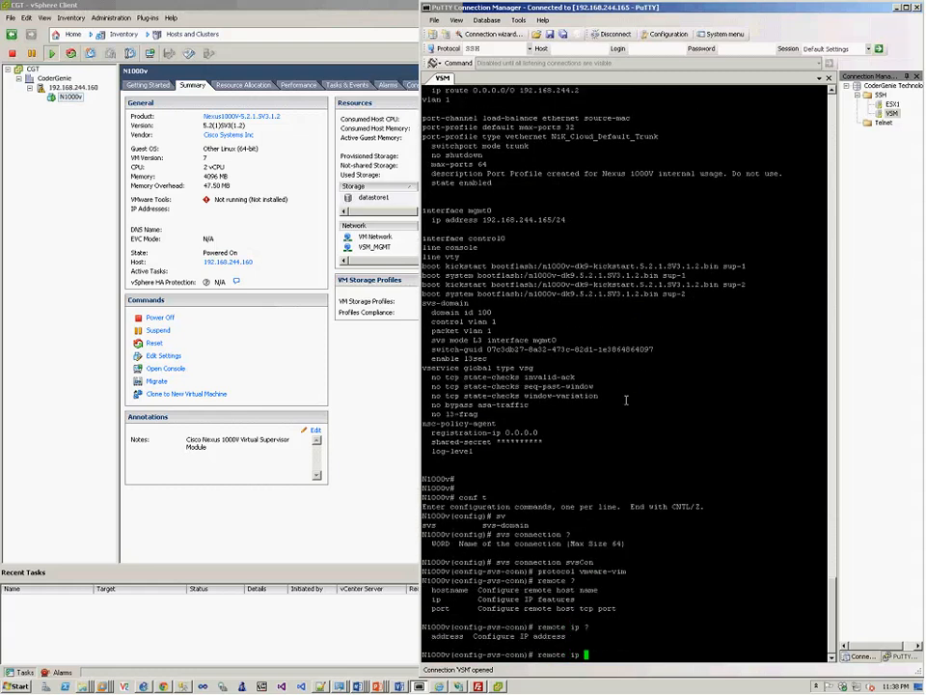
{"action": "type", "text": "address"}
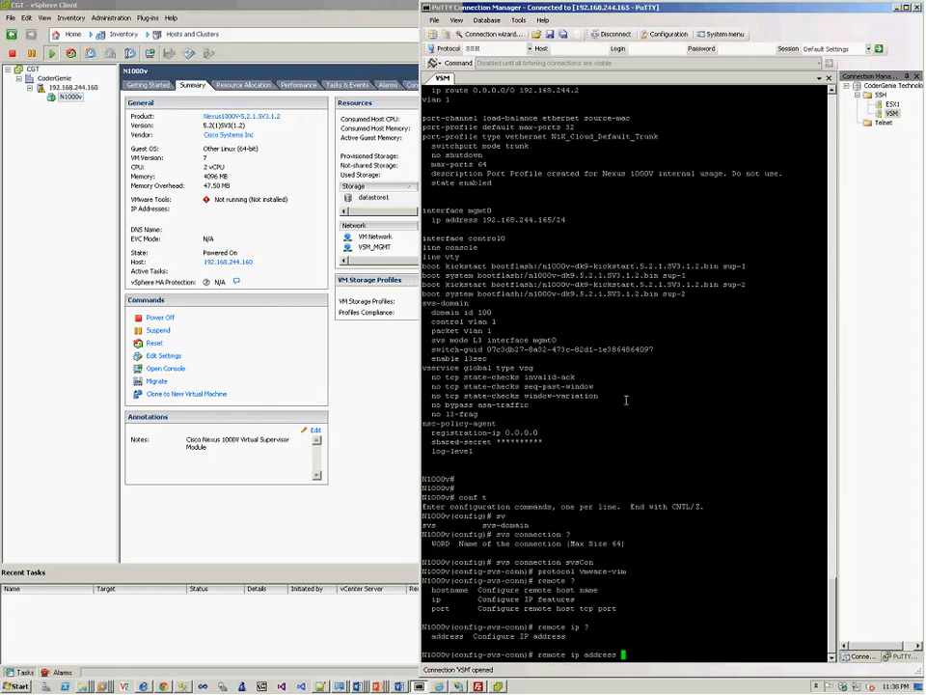
{"action": "type", "text": "192.168.244.161 port 80"}
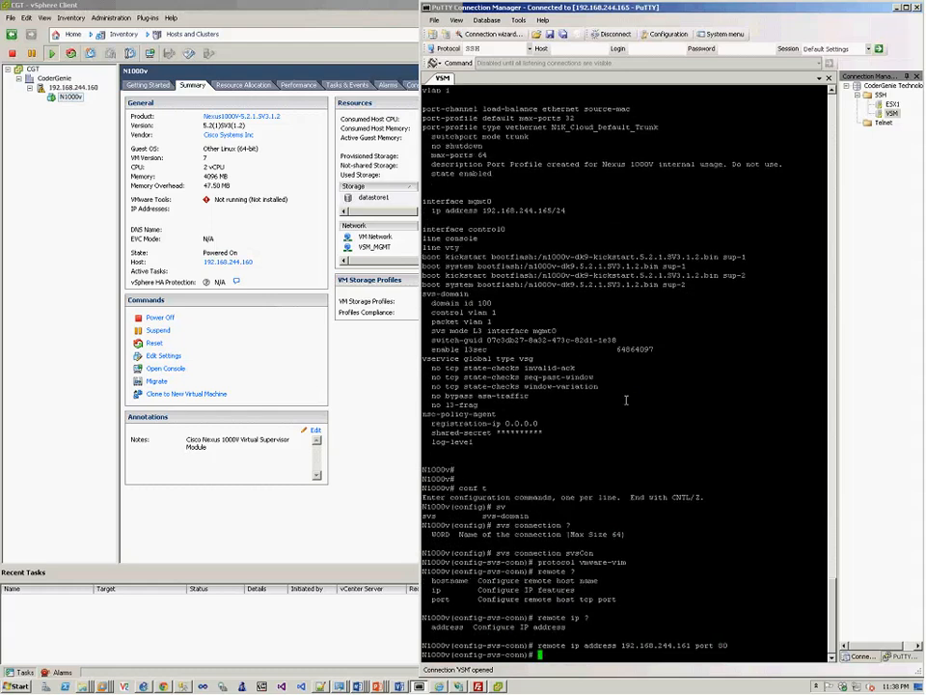
{"action": "type", "text": "?"}
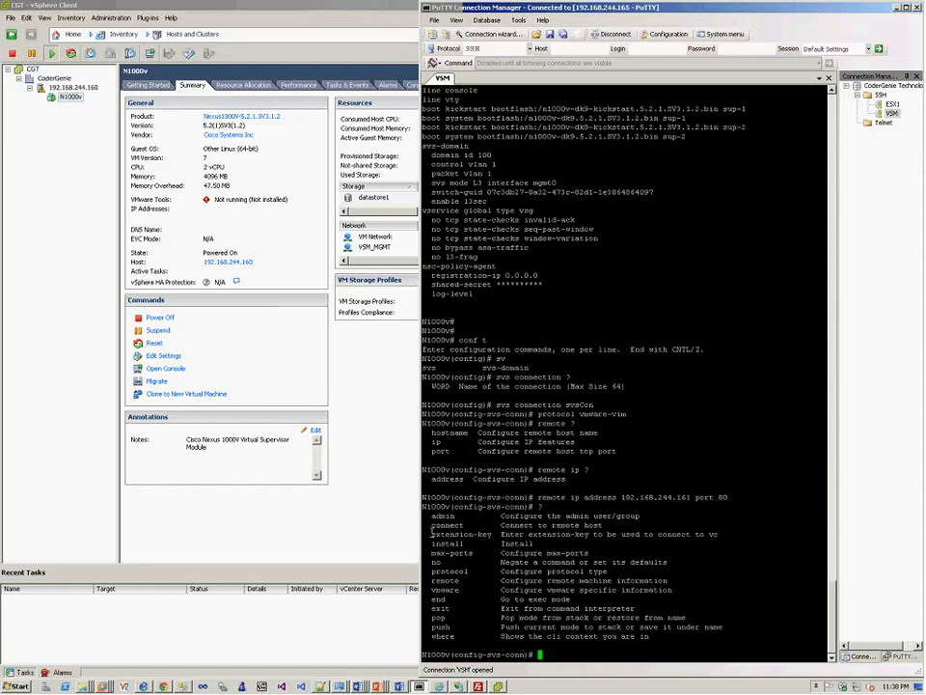
{"action": "mouse_move", "coordinate": [297, 649]}
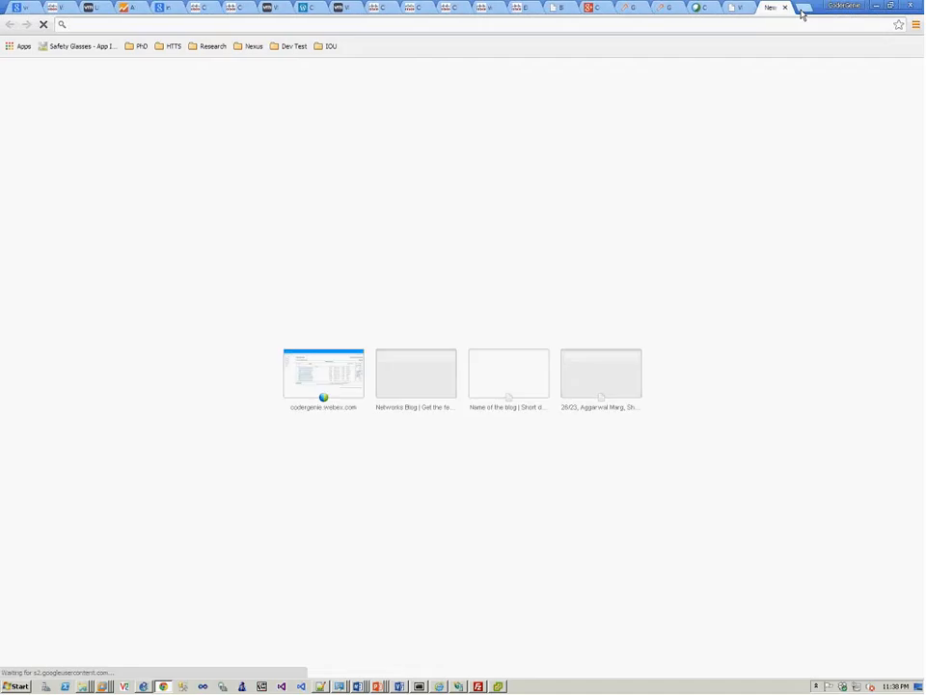
- Browse to the VSM's Cisco Nexus 1000V download page by its IP address in a new Chrome tab
{"action": "type", "text": "192.168.244.160"}
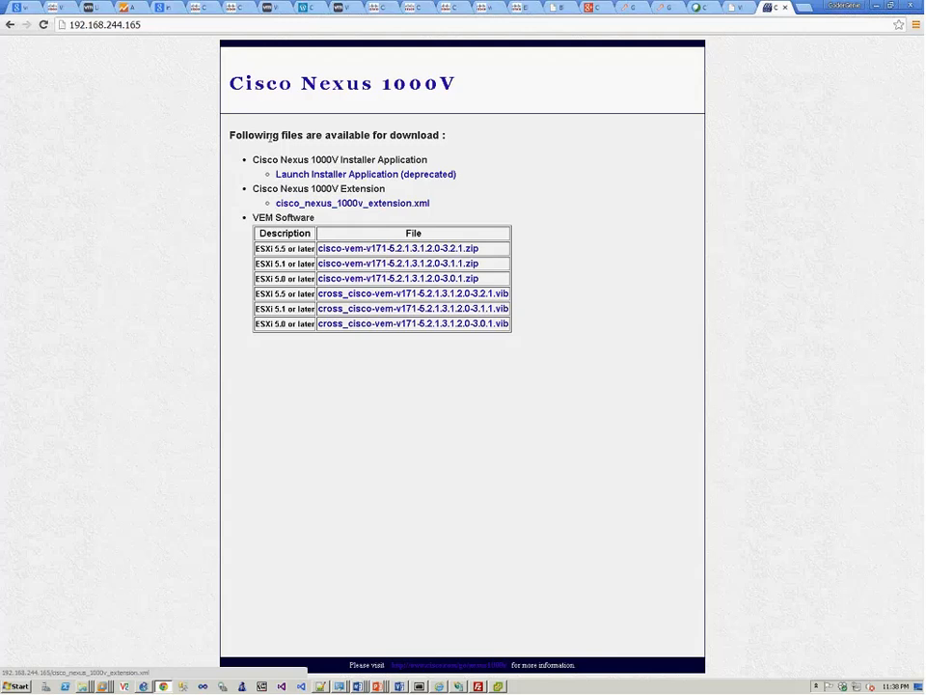
{"action": "mouse_move", "coordinate": [351, 202]}
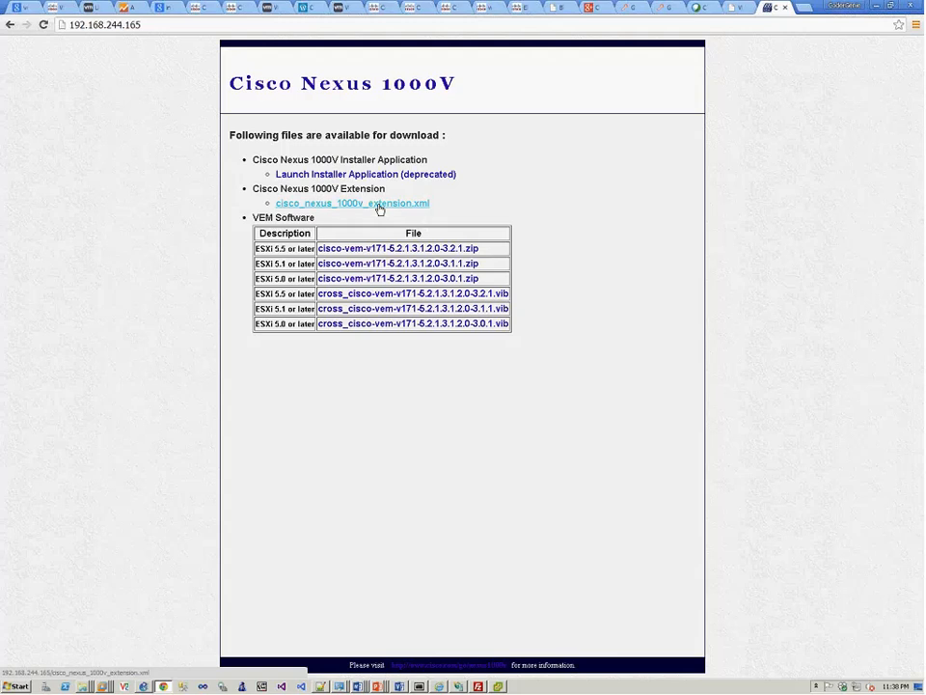
- Save cisco_nexus_1000v_extension.xml via Save link as into New Volume > Virtualization
{"action": "right_click", "coordinate": [351, 202]}
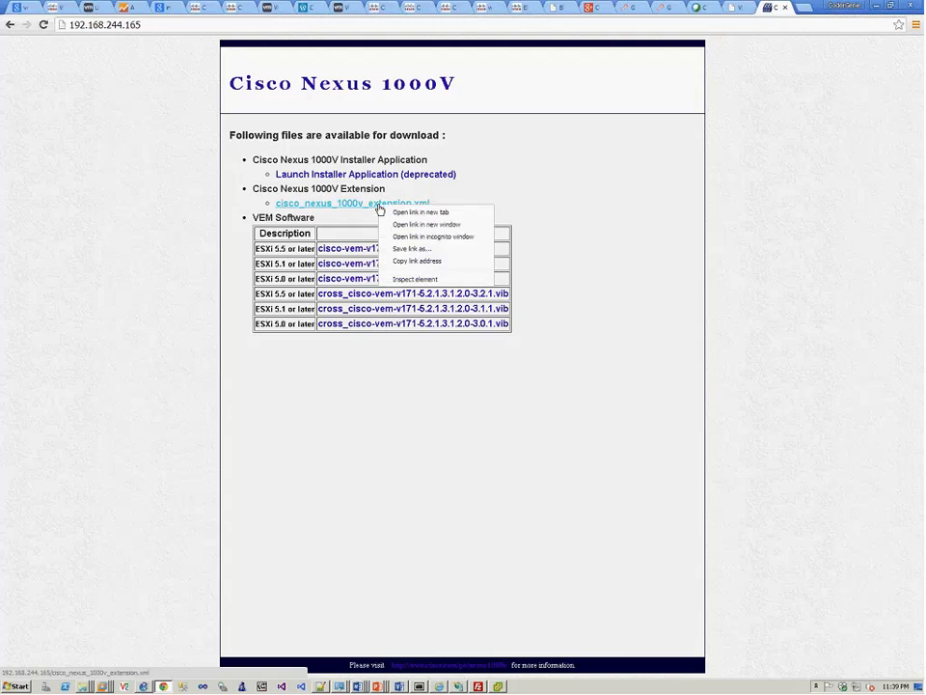
{"action": "mouse_move", "coordinate": [413, 249]}
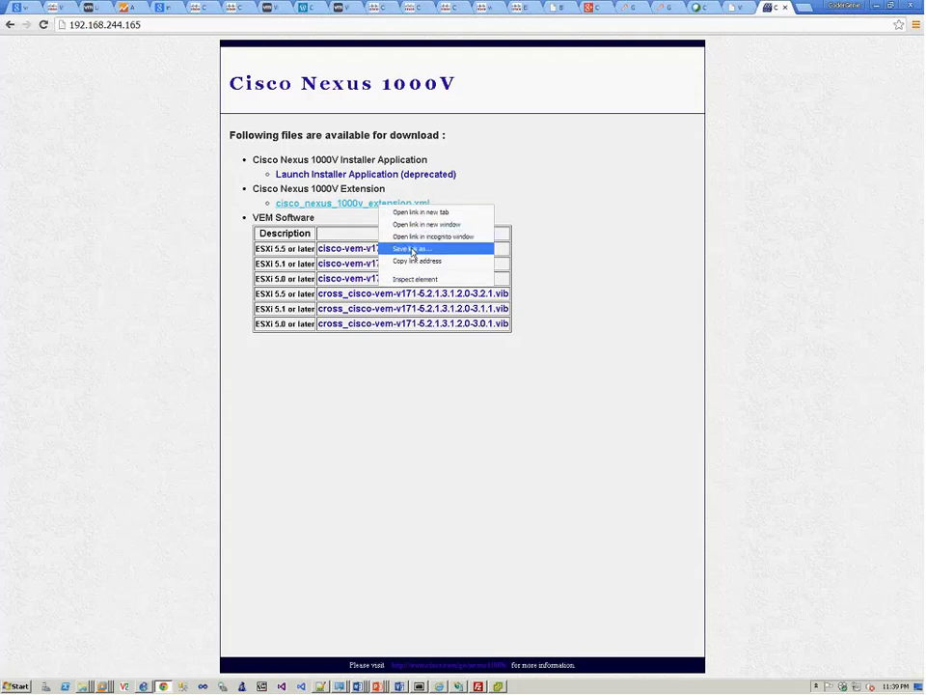
{"action": "left_click", "coordinate": [411, 248]}
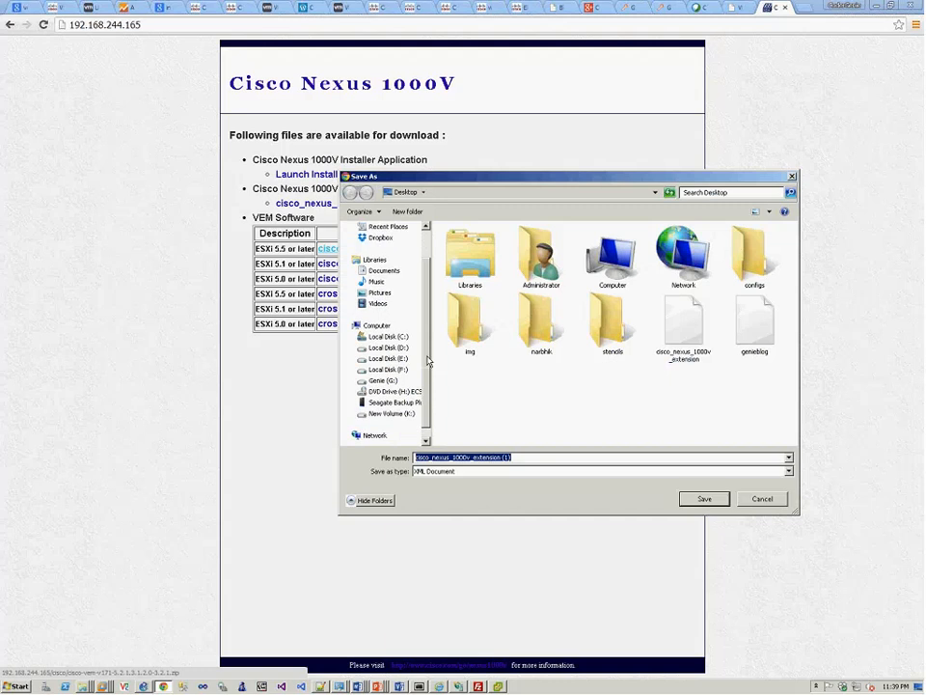
{"action": "left_click", "coordinate": [386, 357]}
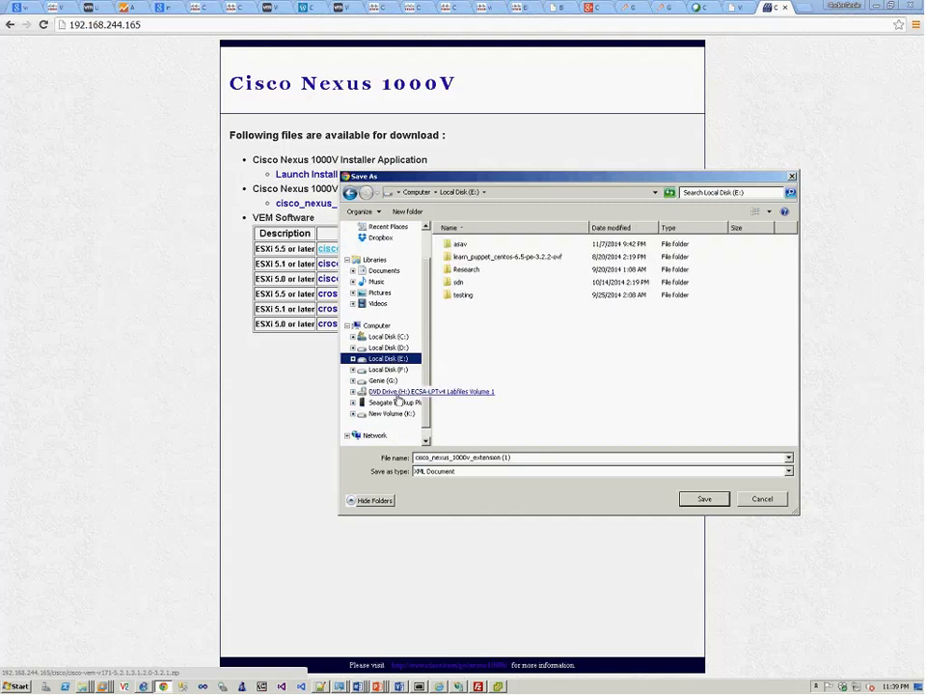
{"action": "left_click", "coordinate": [405, 403]}
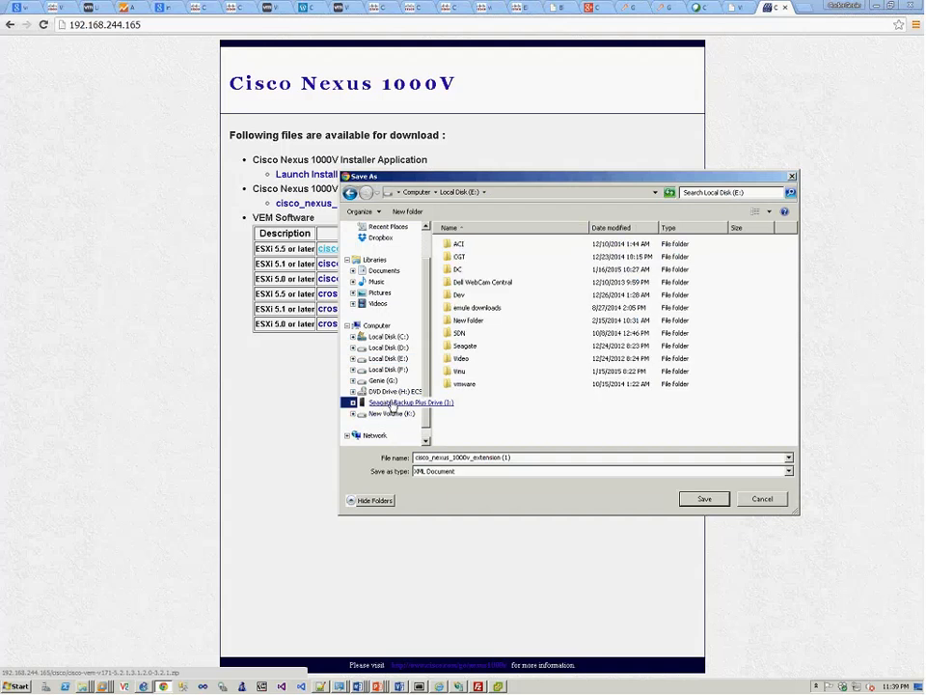
{"action": "left_click", "coordinate": [409, 404]}
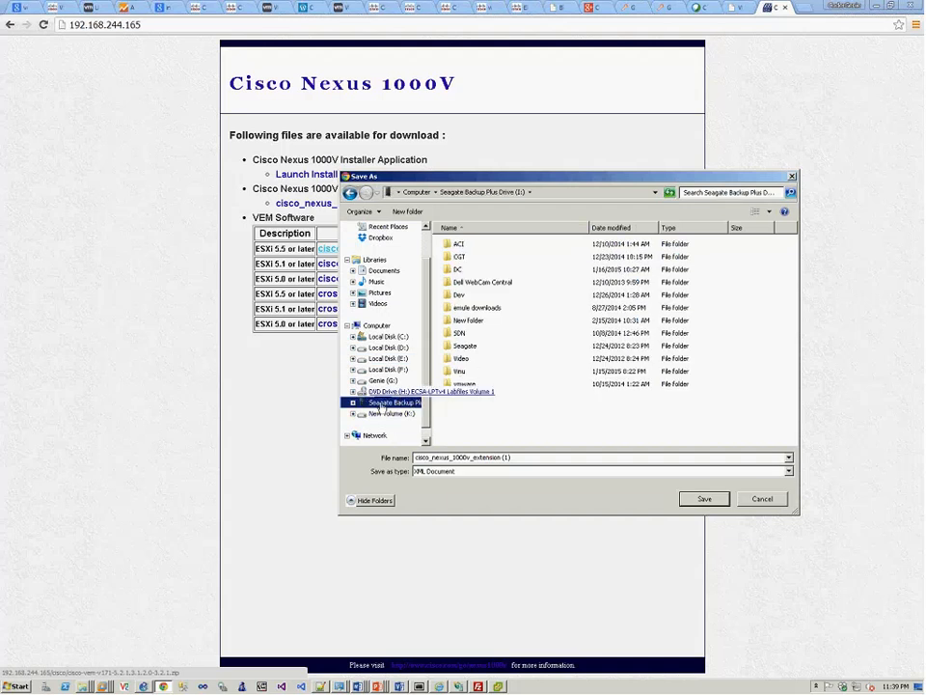
{"action": "left_click", "coordinate": [392, 413]}
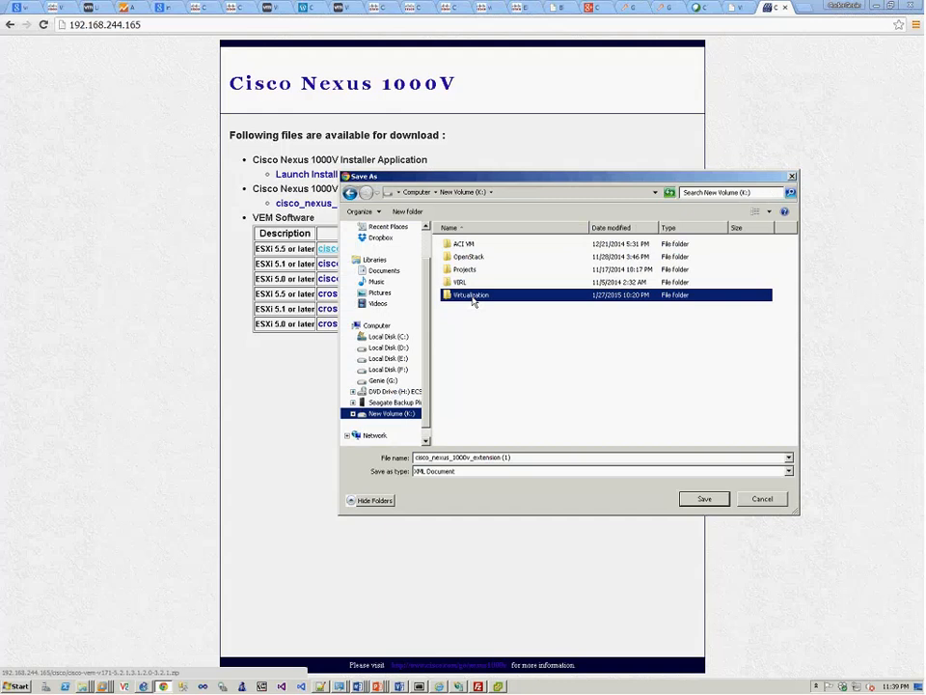
{"action": "double_click", "coordinate": [471, 293]}
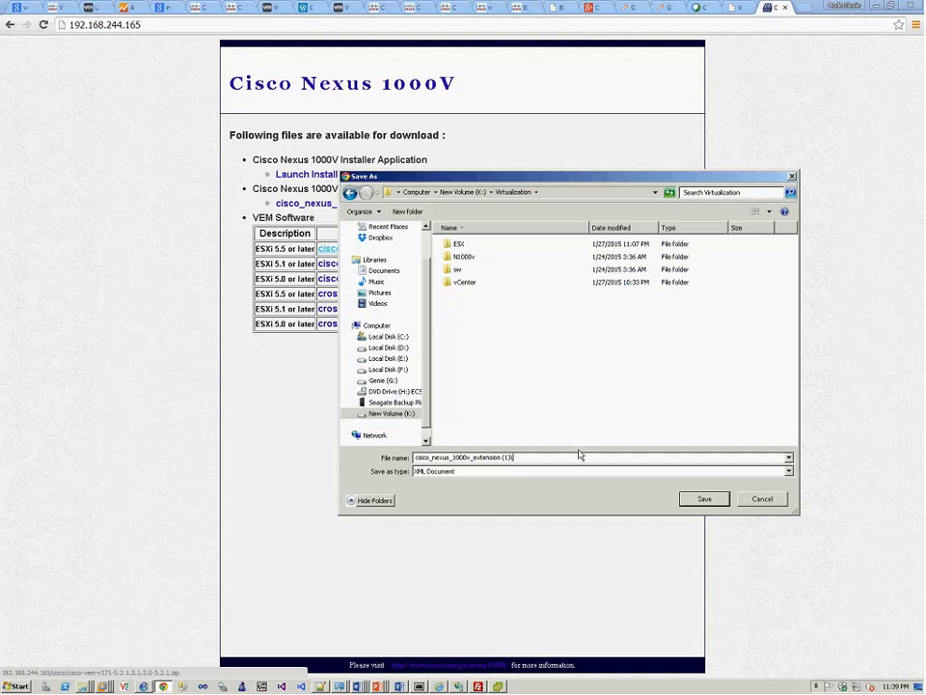
{"action": "left_click", "coordinate": [702, 497]}
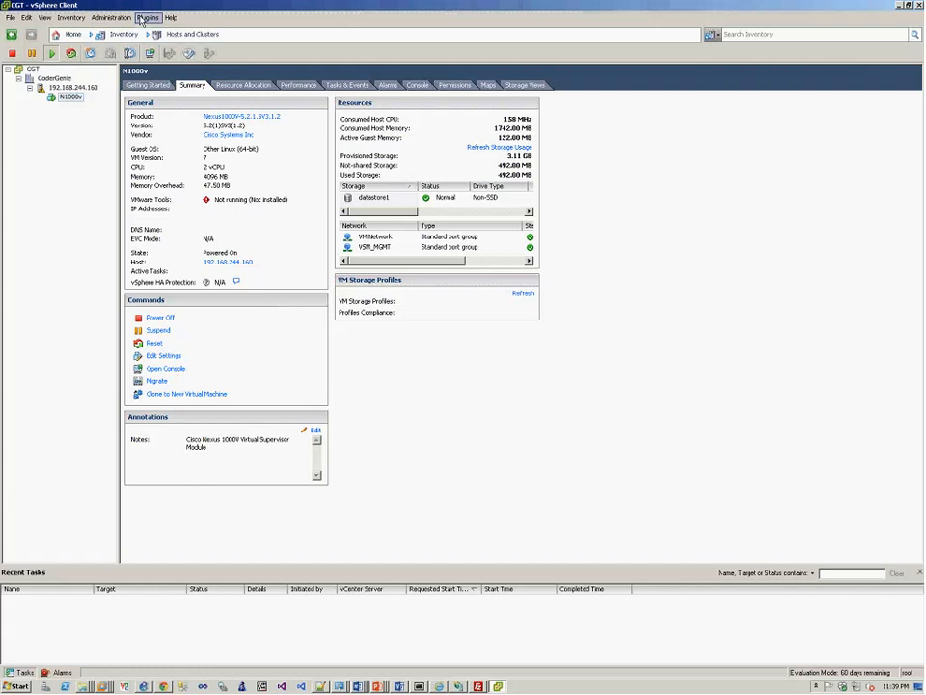
- Register the saved Nexus 1000V extension XML as a new vCenter plug-in, ignoring the certificate warning
{"action": "left_click", "coordinate": [147, 17]}
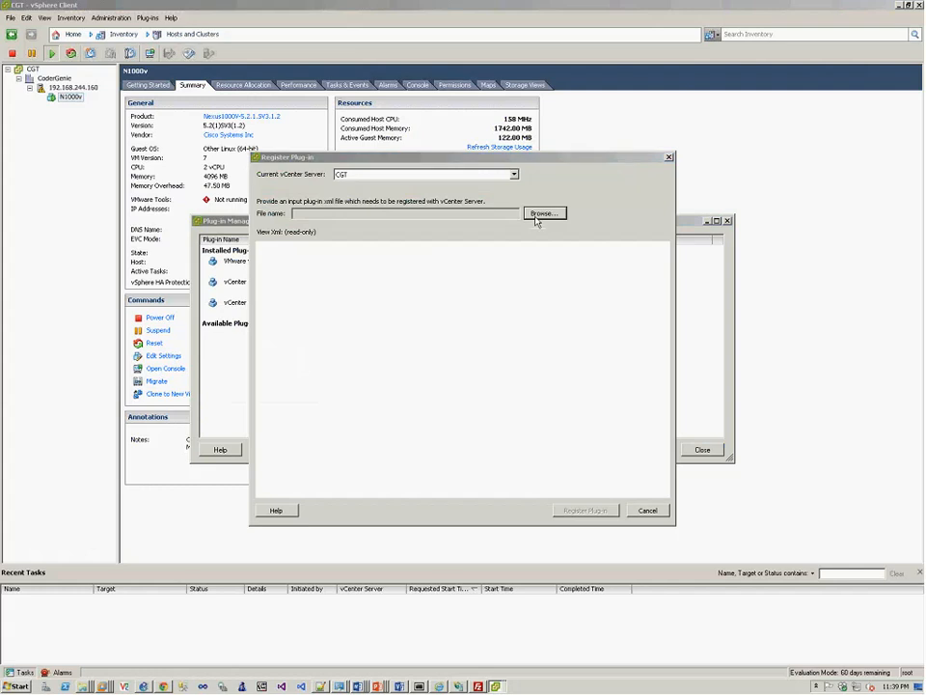
{"action": "left_click", "coordinate": [544, 212]}
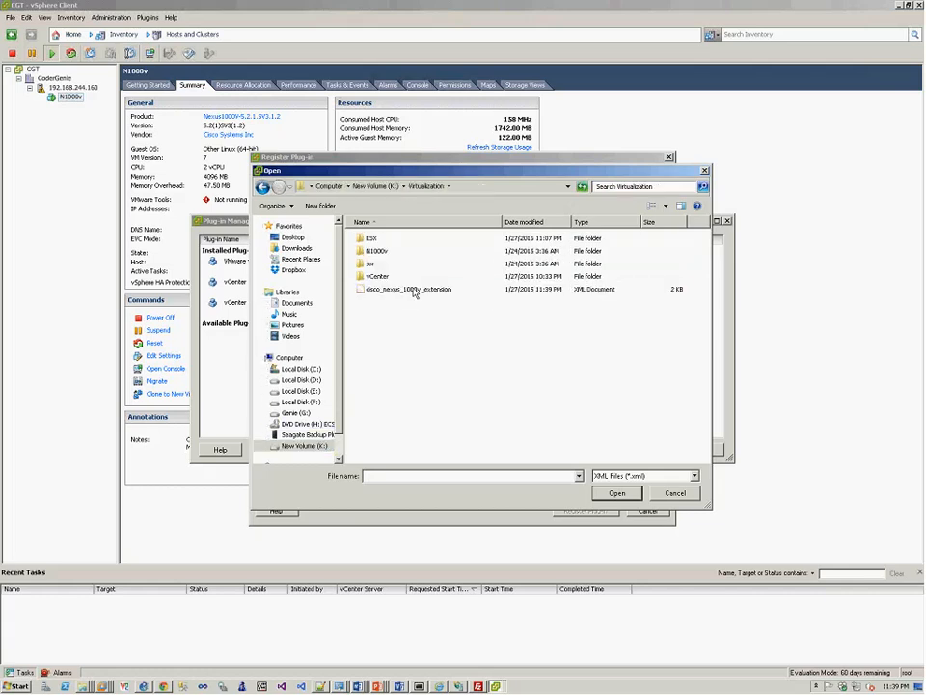
{"action": "double_click", "coordinate": [405, 289]}
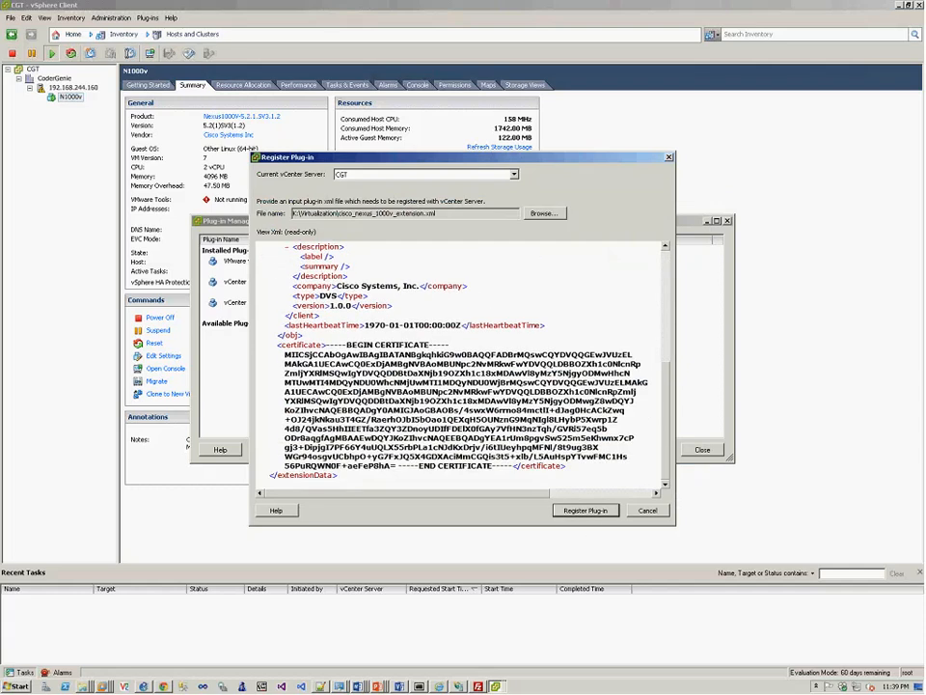
{"action": "left_click", "coordinate": [585, 510]}
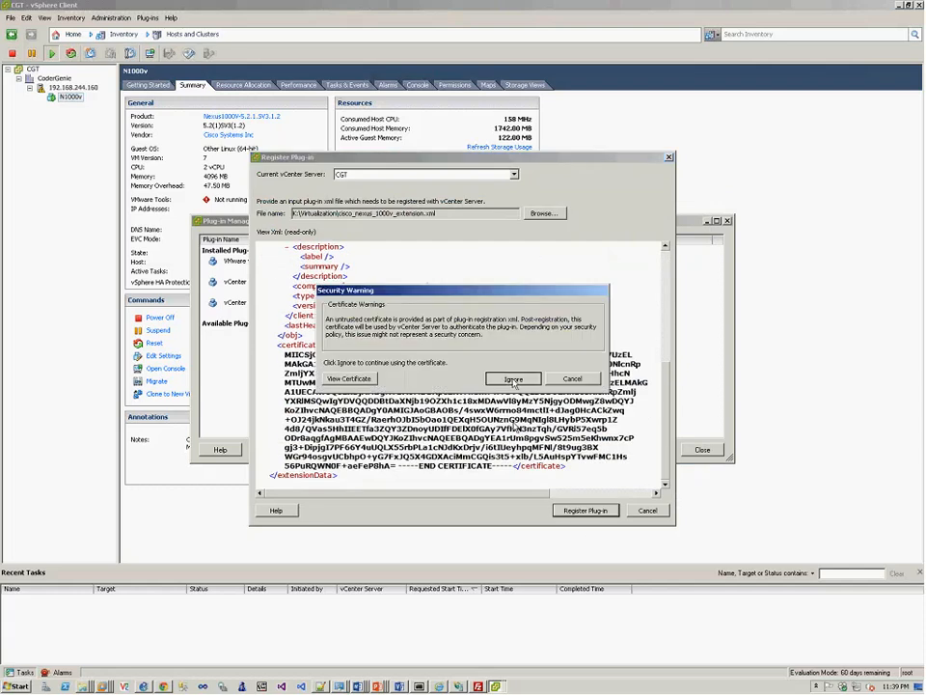
{"action": "left_click", "coordinate": [514, 376]}
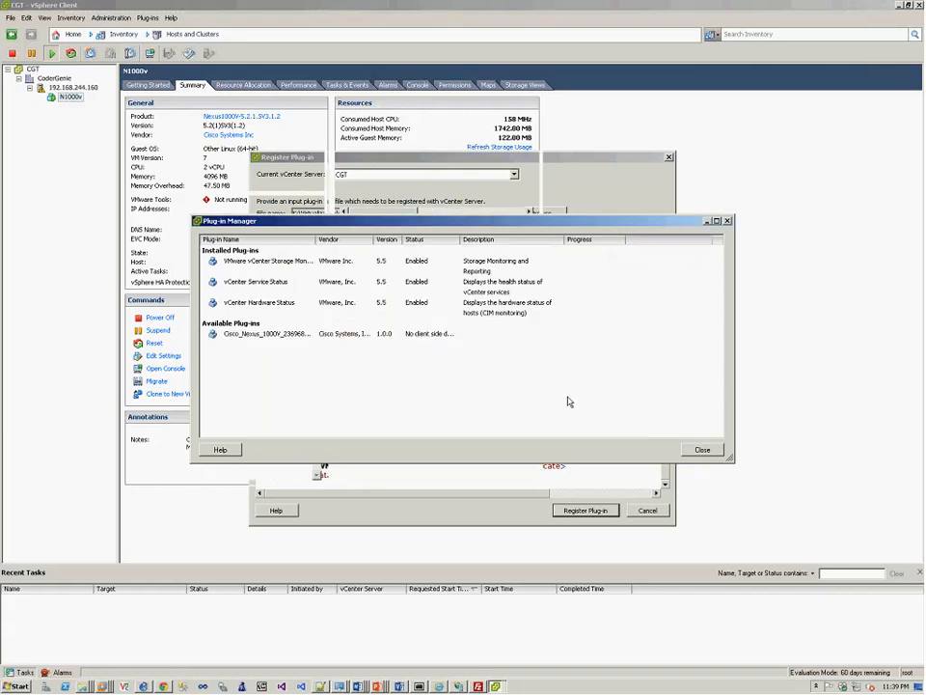
{"action": "left_click", "coordinate": [703, 449]}
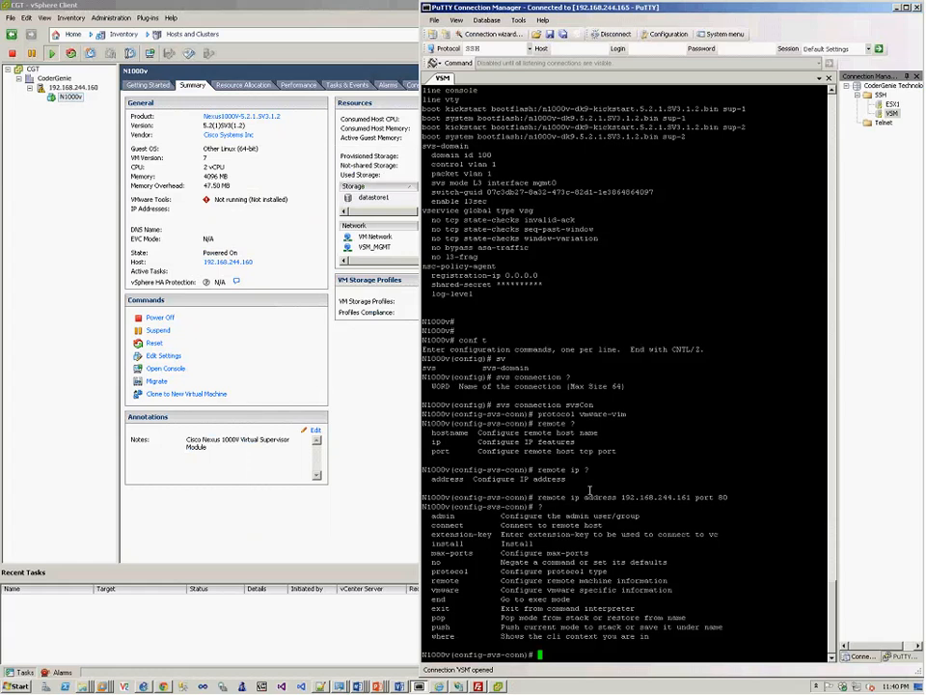
- Set 'vmware dvs datacenter-name CoderGenie' on the svs connection and run 'connect'
{"action": "type", "text": "connect"}
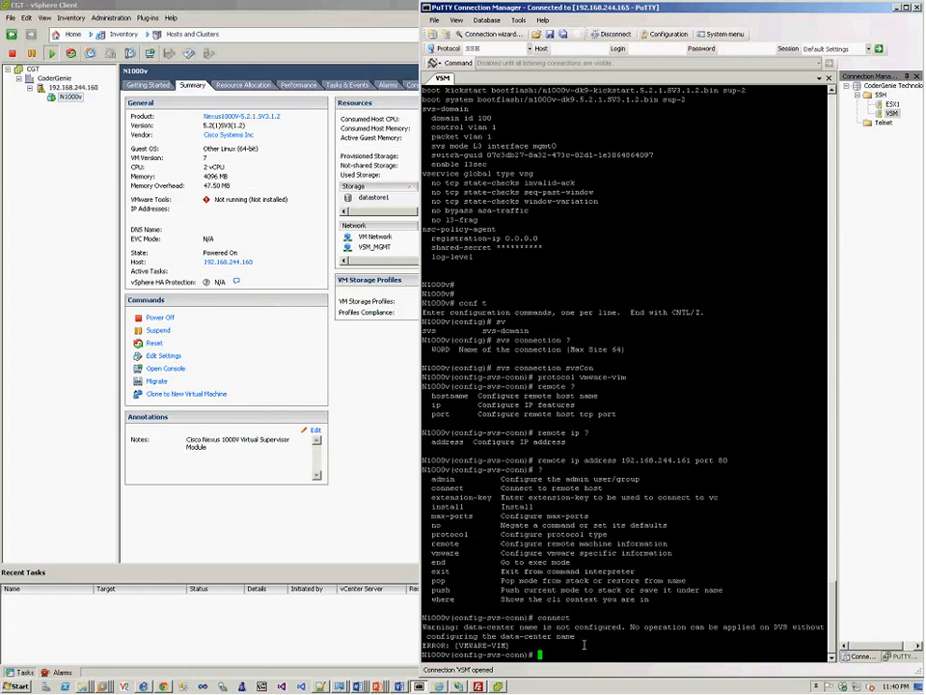
{"action": "type", "text": "vmware"}
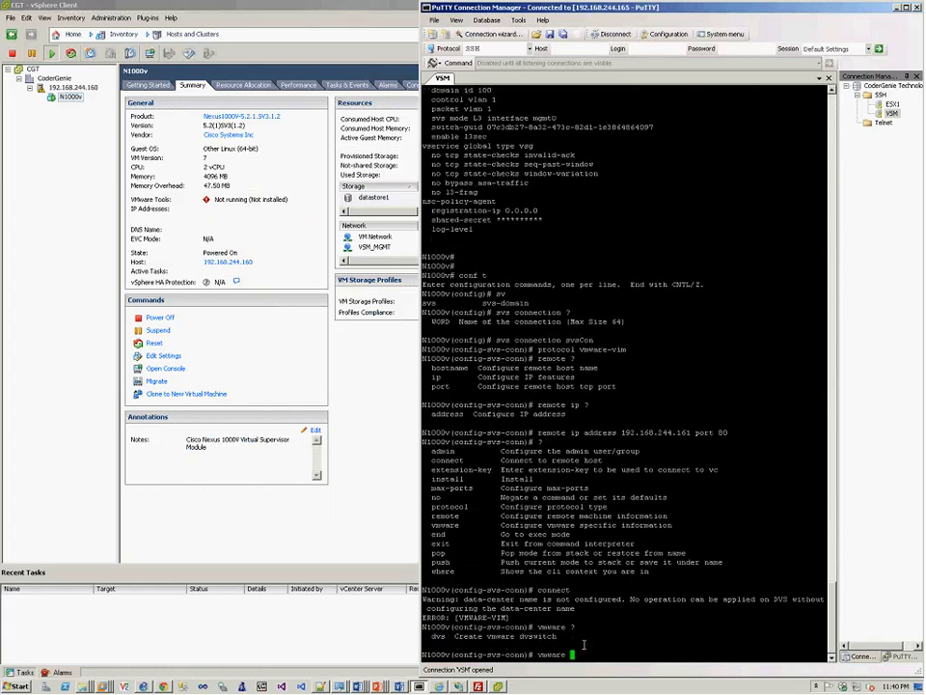
{"action": "type", "text": "dvs datacenter-name"}
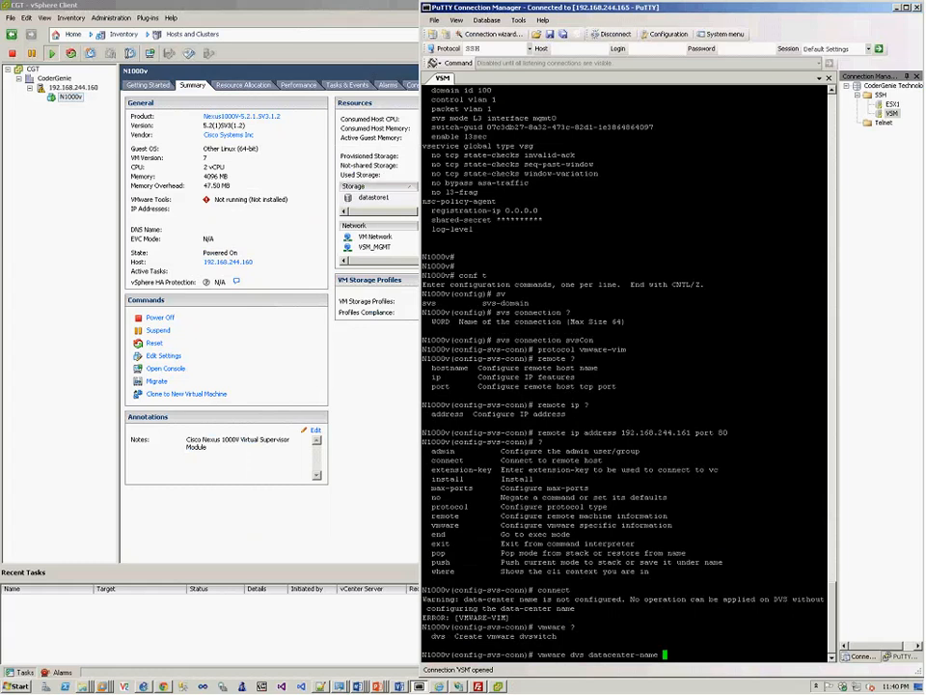
{"action": "type", "text": "CoderGenie"}
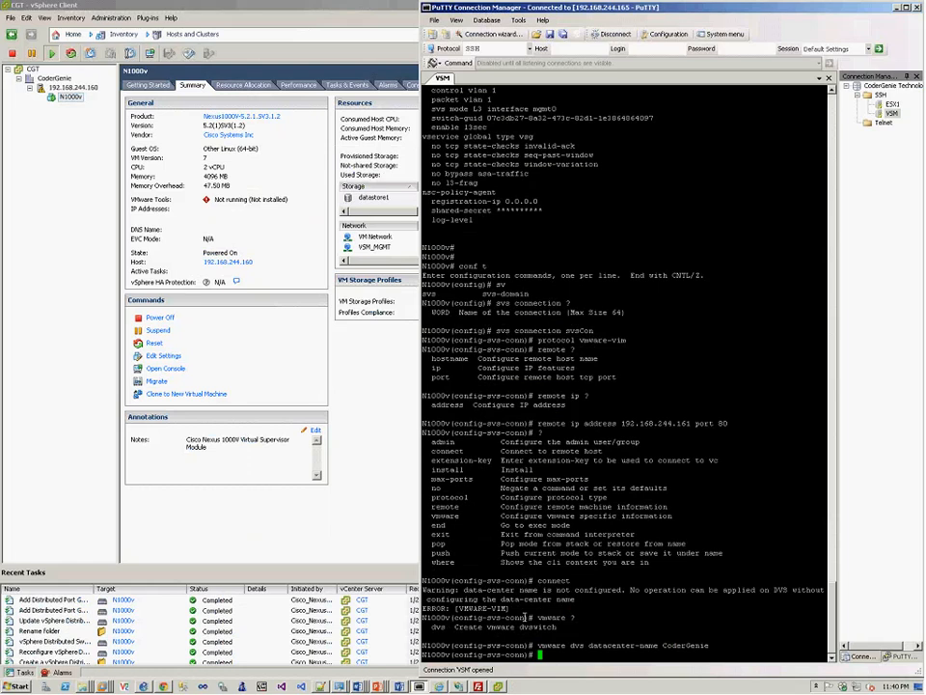
{"action": "type", "text": "connect"}
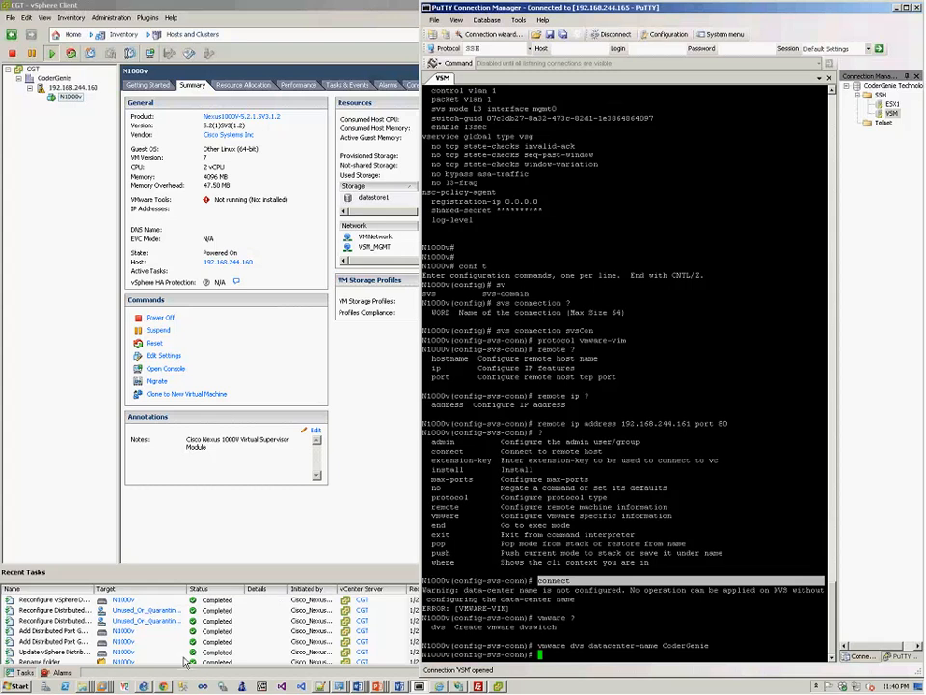
{"action": "mouse_move", "coordinate": [185, 660]}
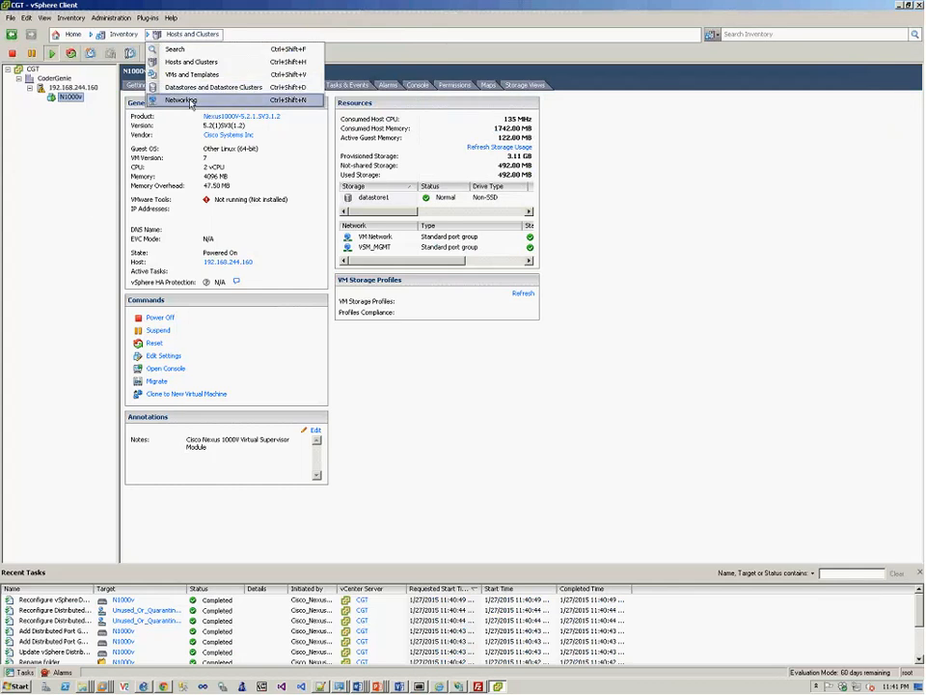
- Show the N1000v distributed switch's Configuration view under CoderGenie in the Networking inventory
{"action": "left_click", "coordinate": [182, 101]}
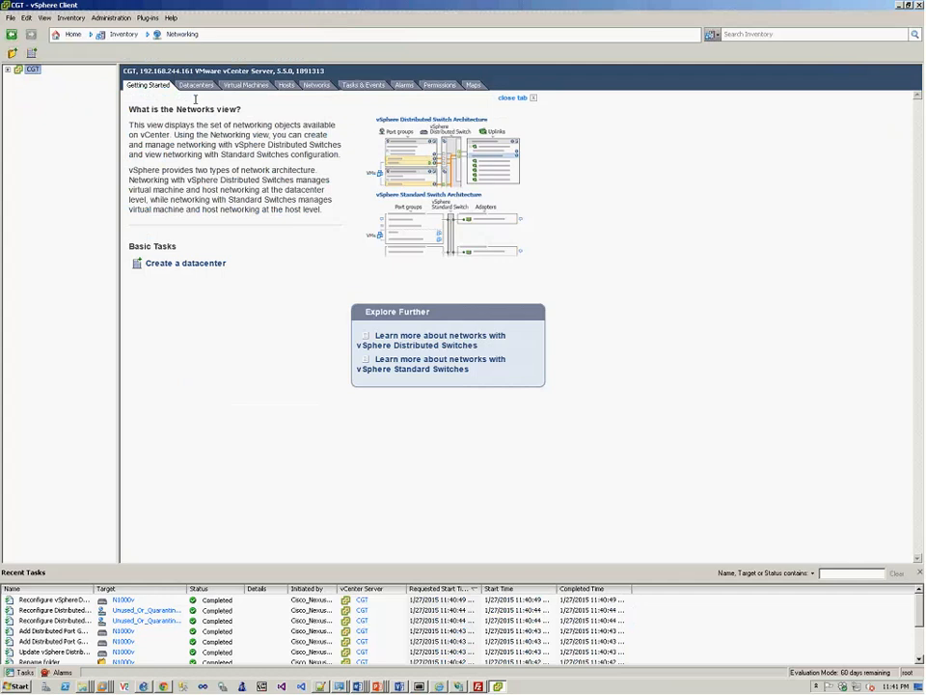
{"action": "left_click", "coordinate": [7, 70]}
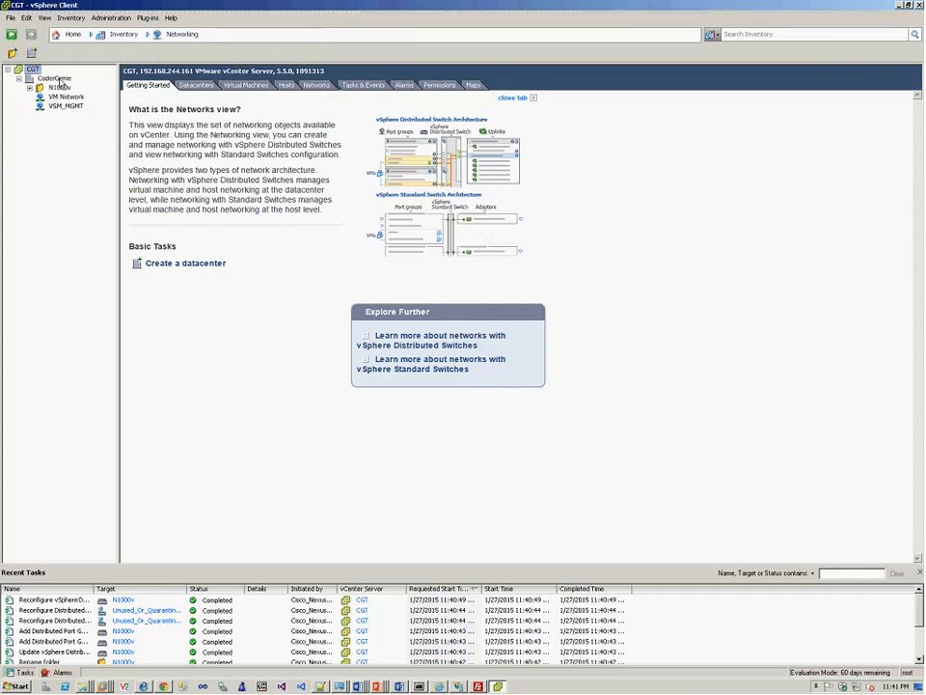
{"action": "left_click", "coordinate": [54, 77]}
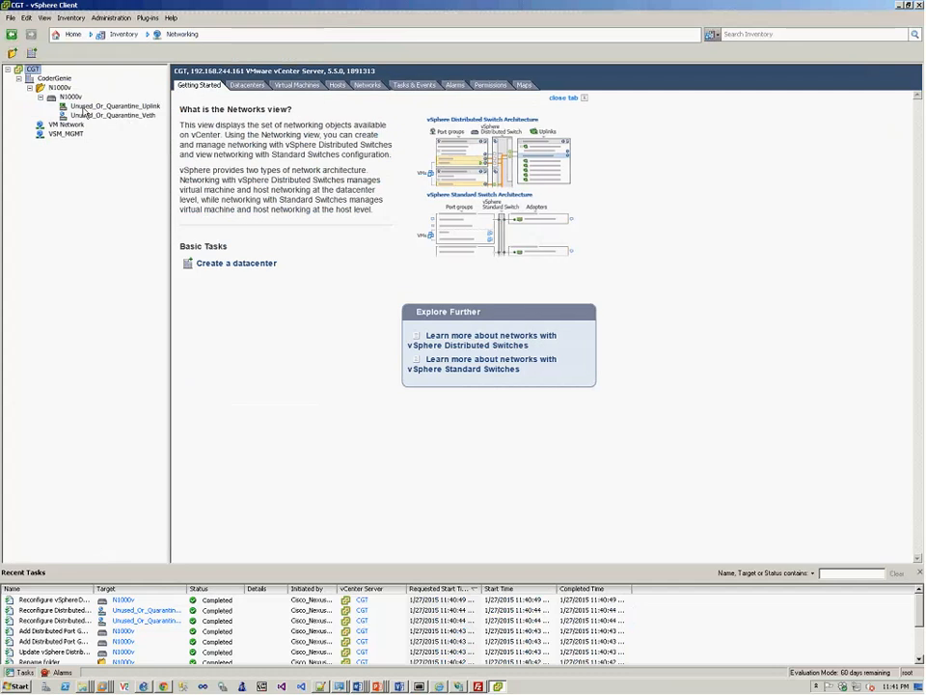
{"action": "left_click", "coordinate": [59, 97]}
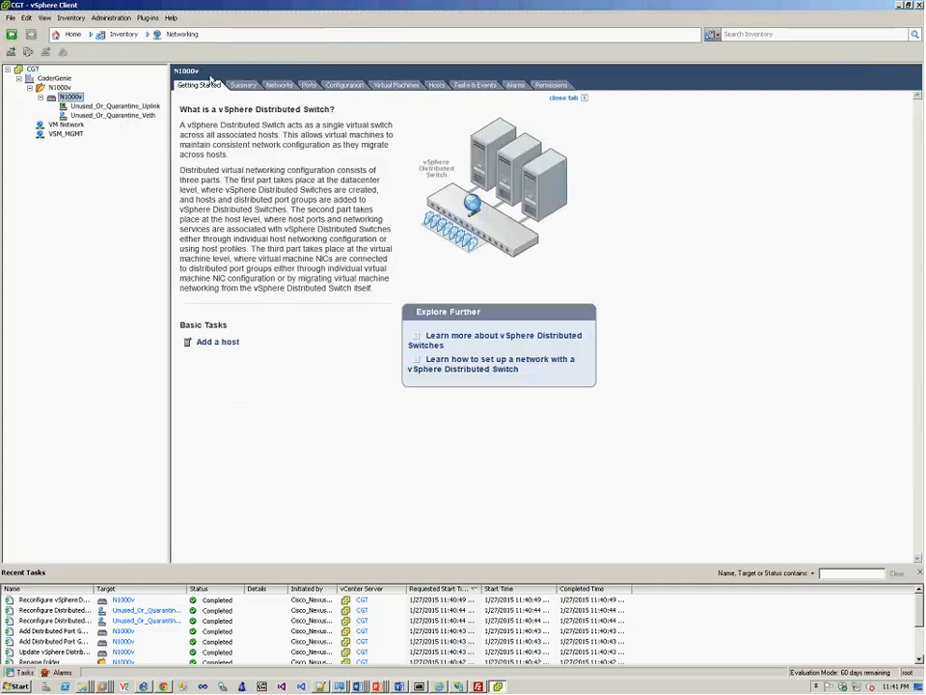
{"action": "left_click", "coordinate": [343, 85]}
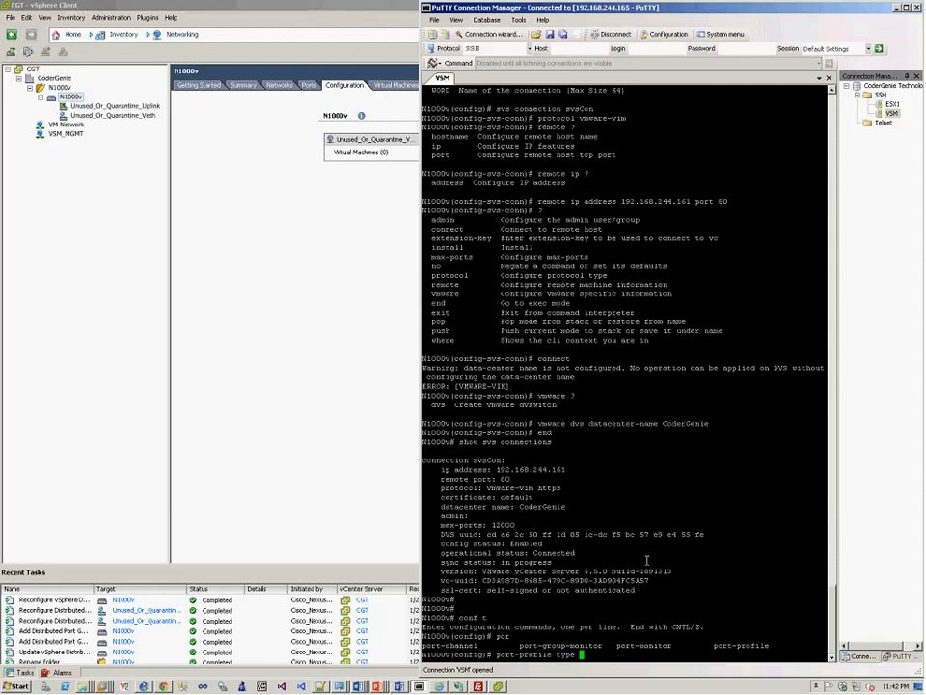
- Define uplink Ethernet port profile: vmware port-group, trunk VLANs 1-3967,4048-4093, no shut, system vlan 1, state enabled
{"action": "type", "text": "ethernet uplink"}
{"action": "type", "text": "vmware port-group"}
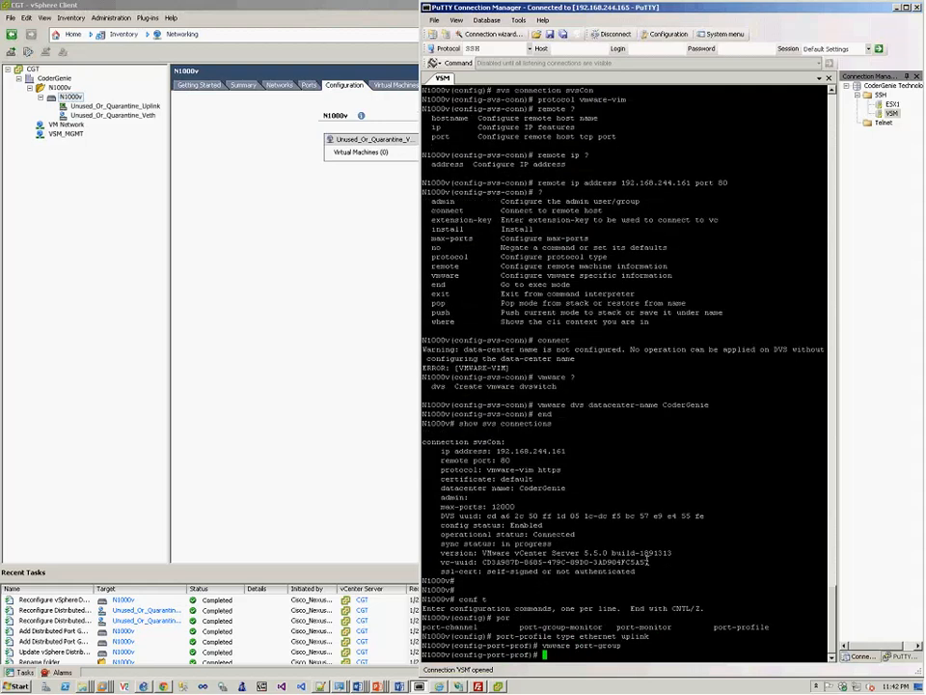
{"action": "type", "text": "switchport mode trunk"}
{"action": "type", "text": "sw trunk allowed vlan 1"}
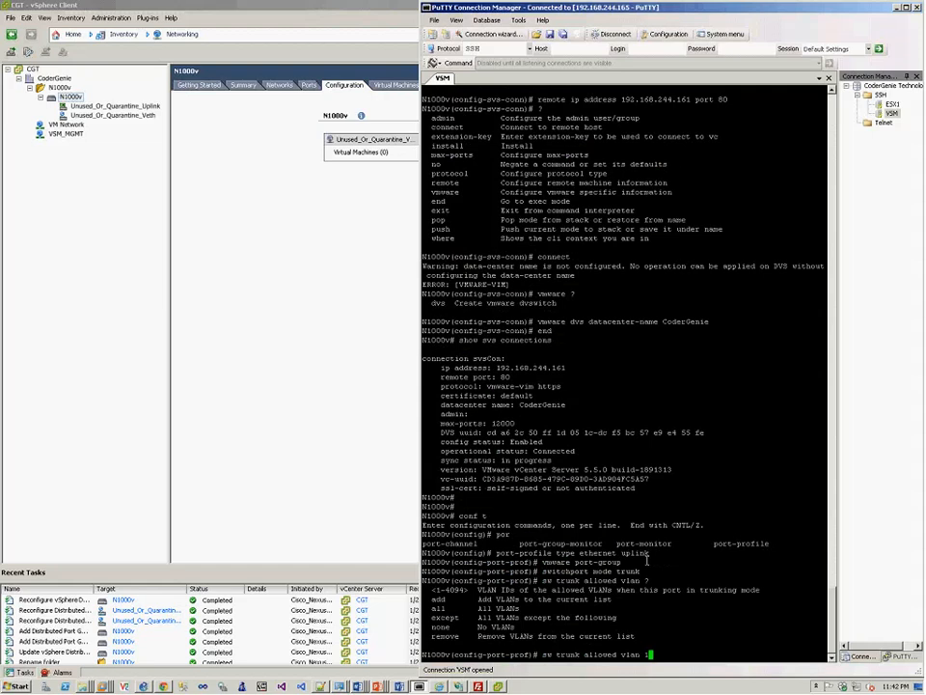
{"action": "type", "text": "-2"}
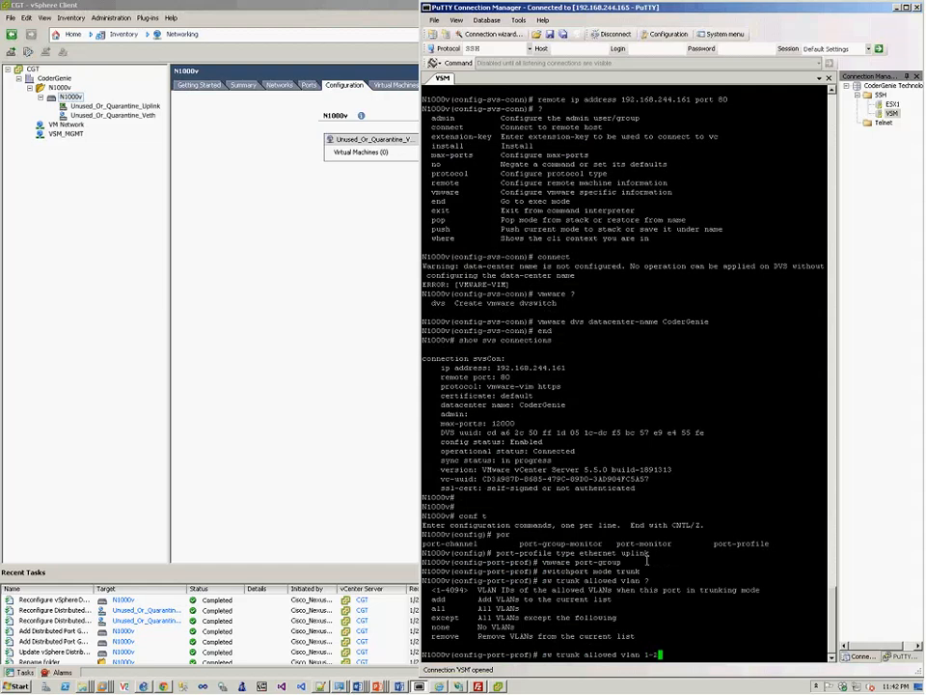
{"action": "type", "text": "67,4048-4093"}
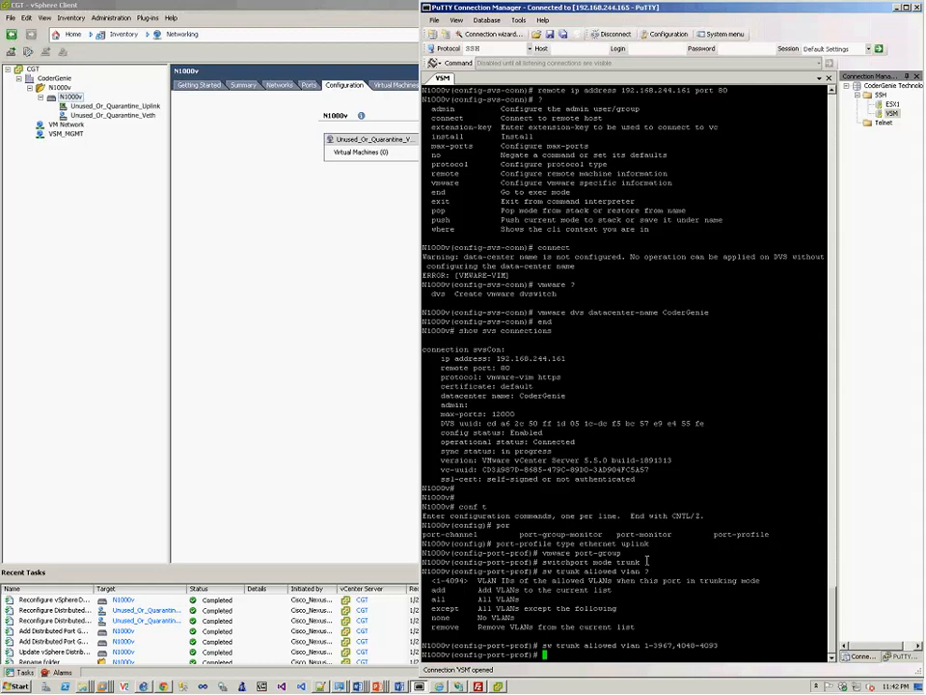
{"action": "type", "text": "no shut"}
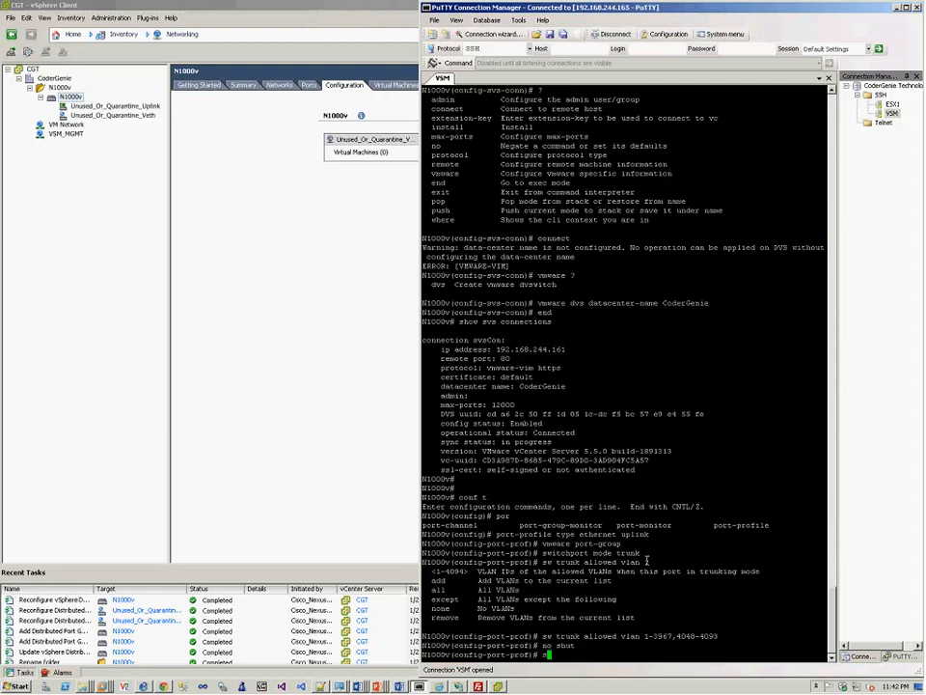
{"action": "type", "text": "system vlan 1"}
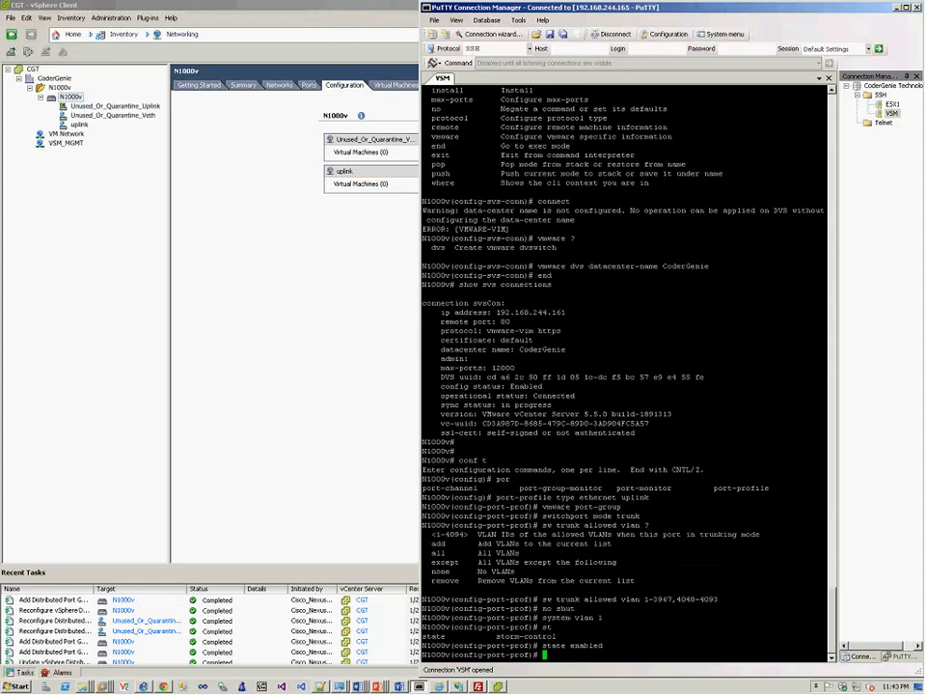
- View the new uplink port group and the switch layout in vSphere Client
{"action": "left_click", "coordinate": [79, 123]}
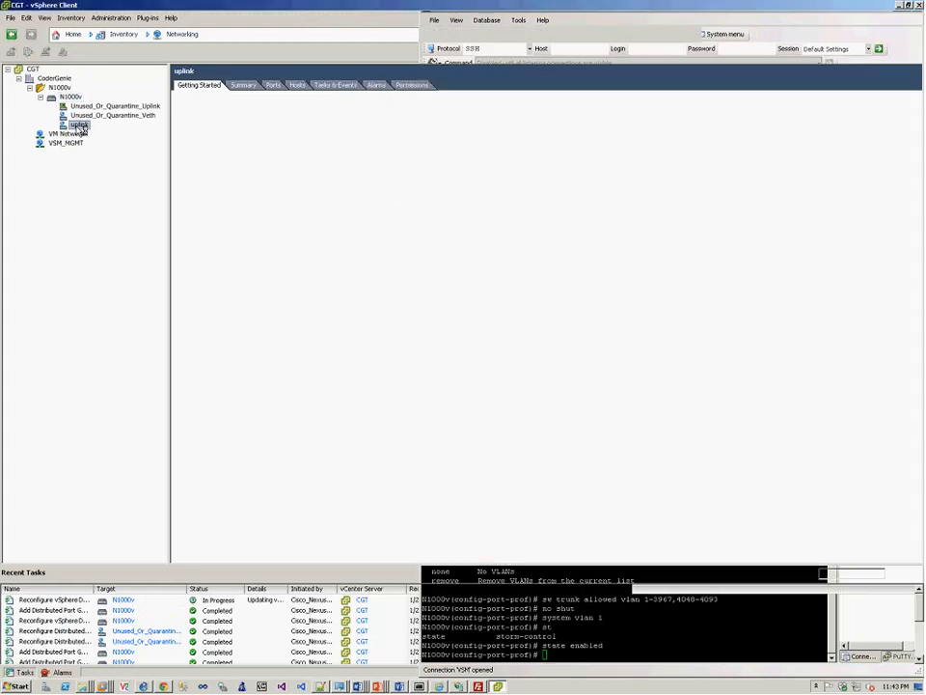
{"action": "left_click", "coordinate": [79, 123]}
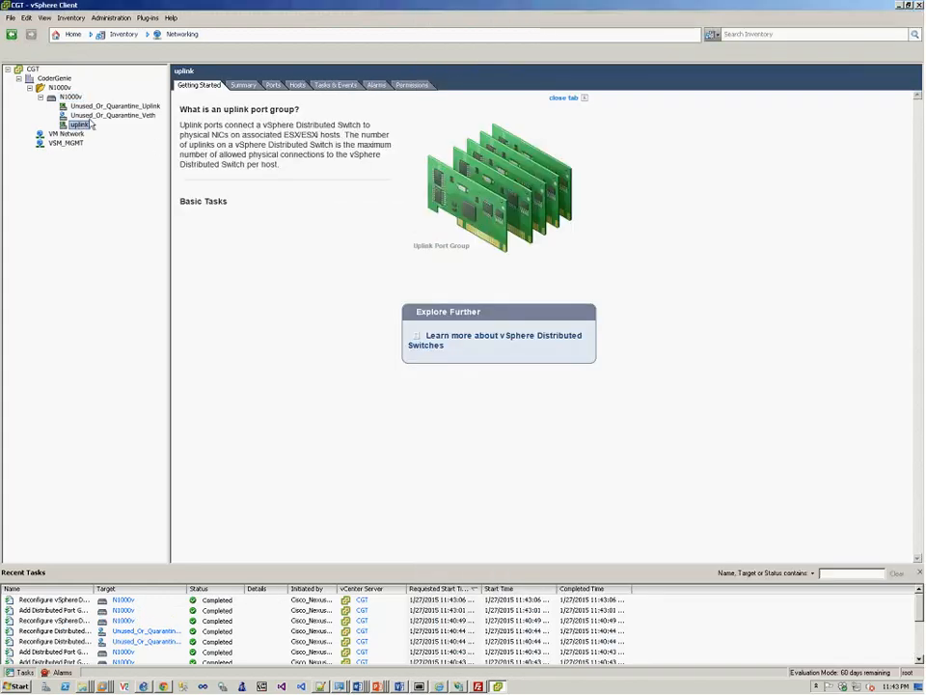
{"action": "left_click", "coordinate": [70, 96]}
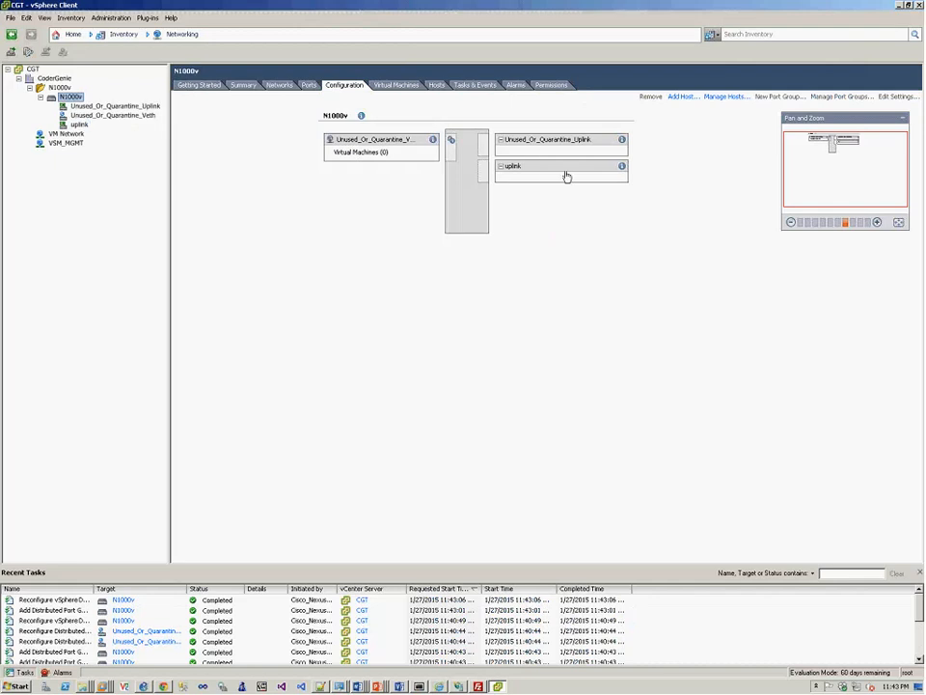
{"action": "mouse_move", "coordinate": [548, 179]}
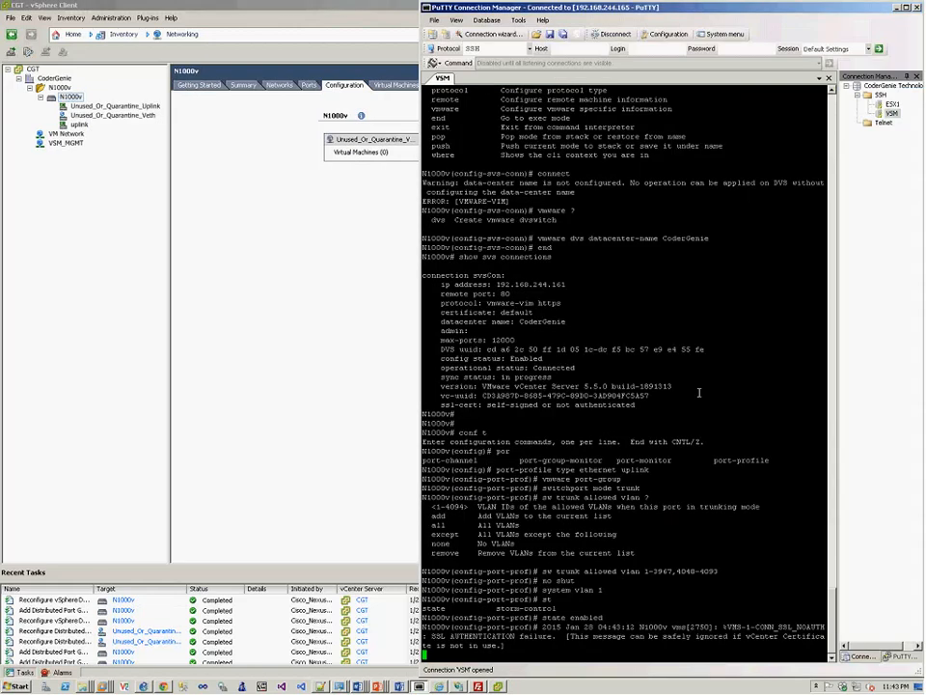
- Exit to config and define vEthernet profile L3Ctrl: vmware port-group, capability l3control, access VLAN 1, system VLAN 1, enabled
{"action": "type", "text": "ex"}
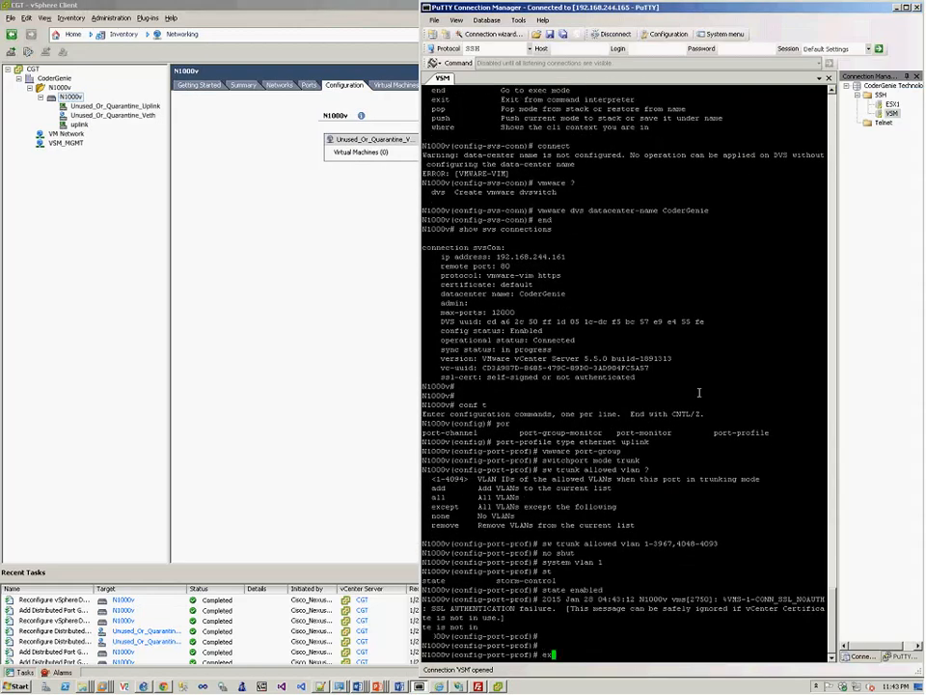
{"action": "type", "text": "exi"}
{"action": "type", "text": "port-profile type v"}
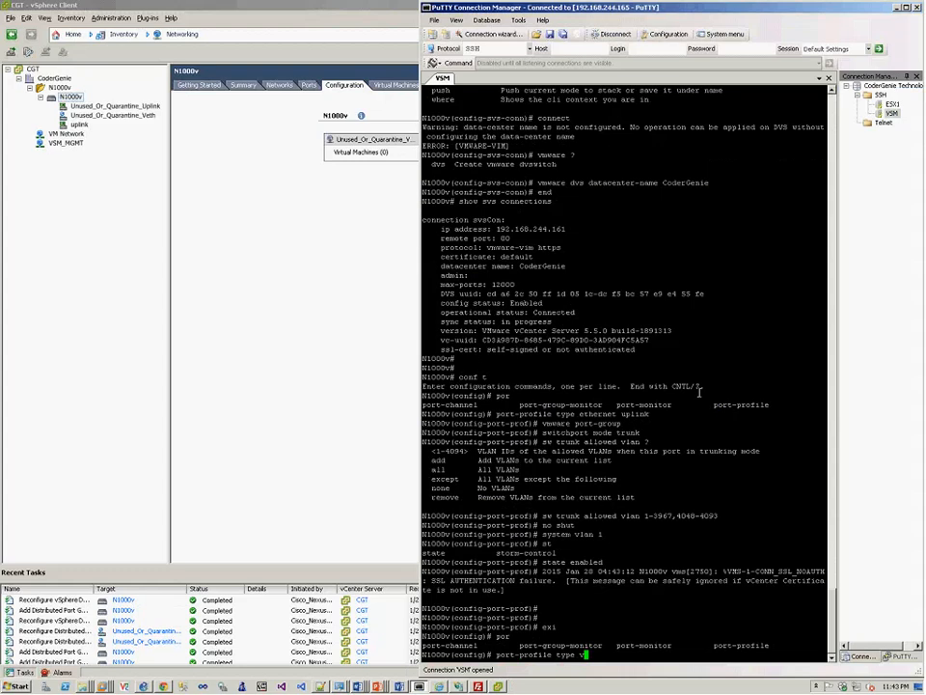
{"action": "type", "text": "ethernet 1"}
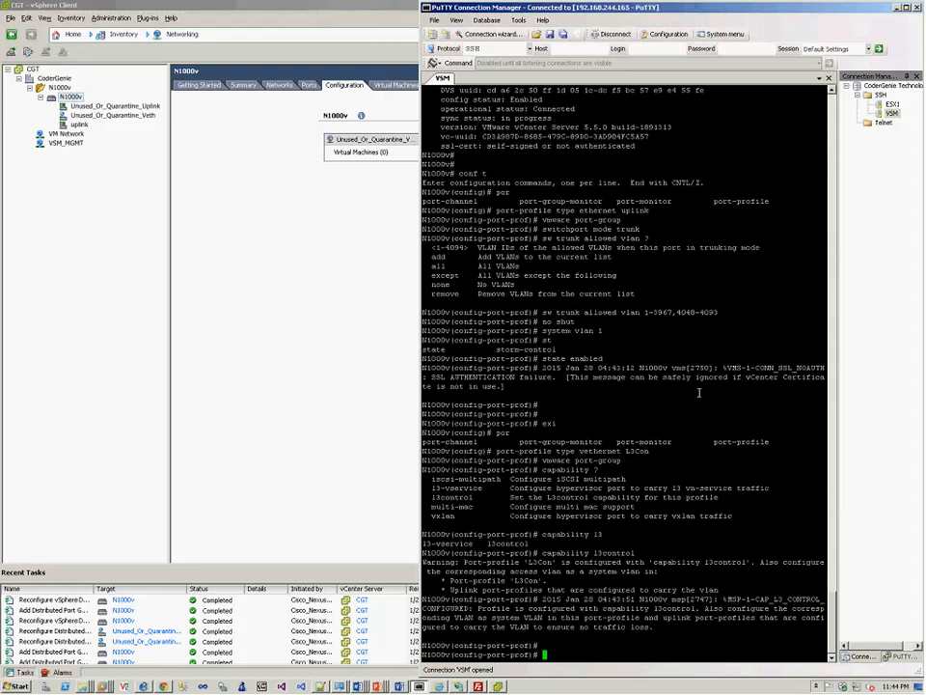
{"action": "type", "text": "switchport mode acces"}
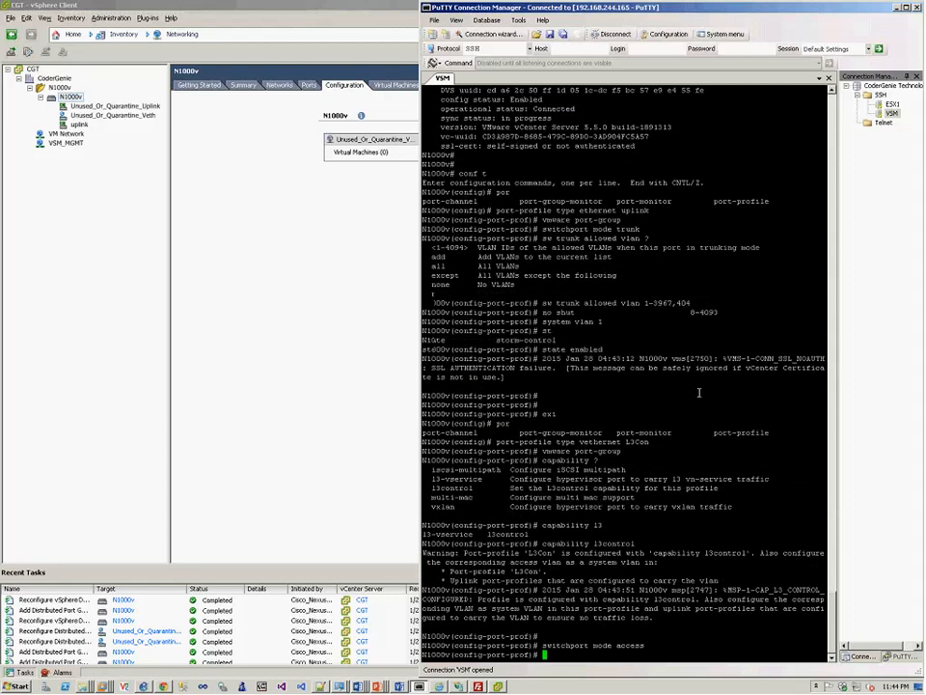
{"action": "type", "text": "sw access vlan 1"}
{"action": "type", "text": "no "}
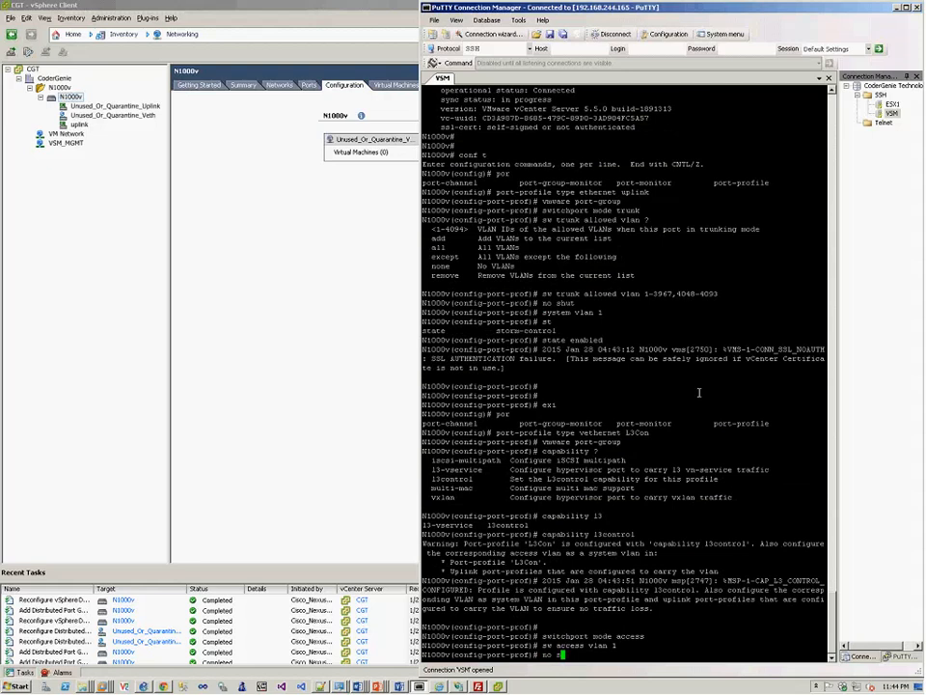
{"action": "type", "text": "system vl"}
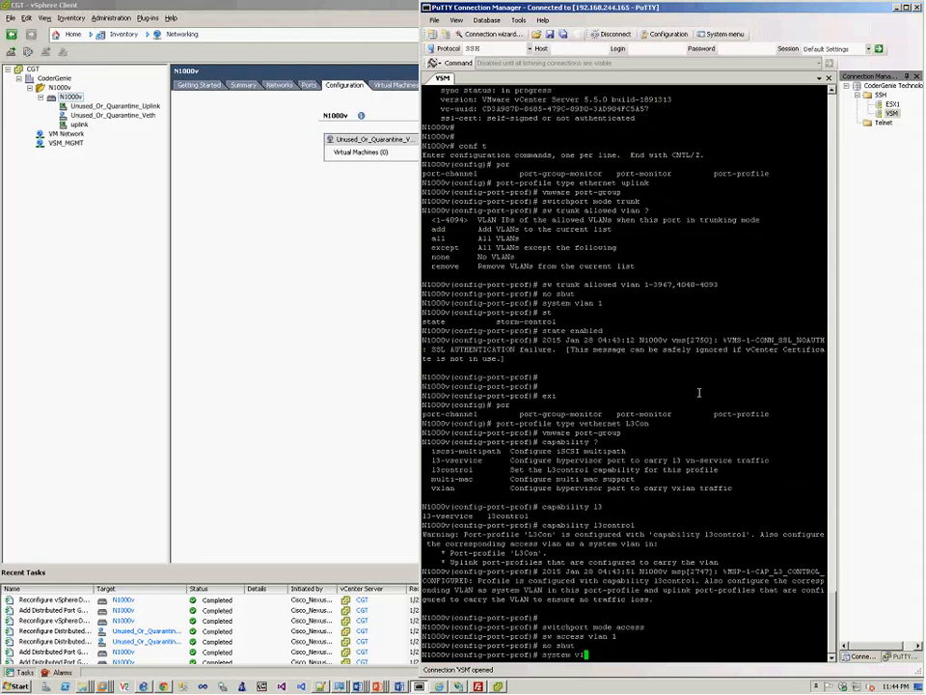
{"action": "type", "text": "st"}
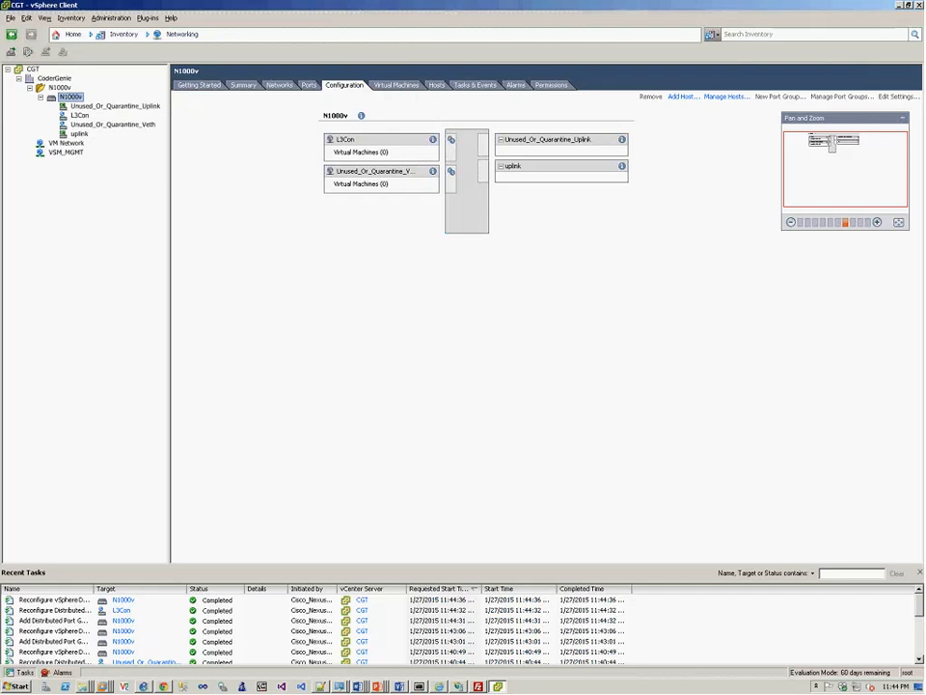
{"action": "mouse_move", "coordinate": [85, 141]}
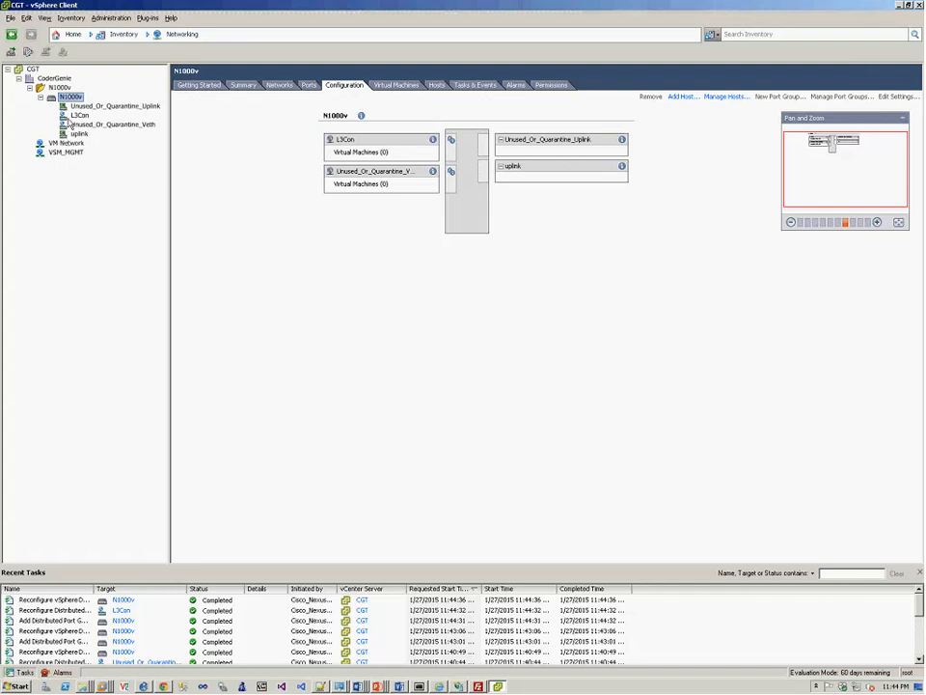
{"action": "mouse_move", "coordinate": [85, 131]}
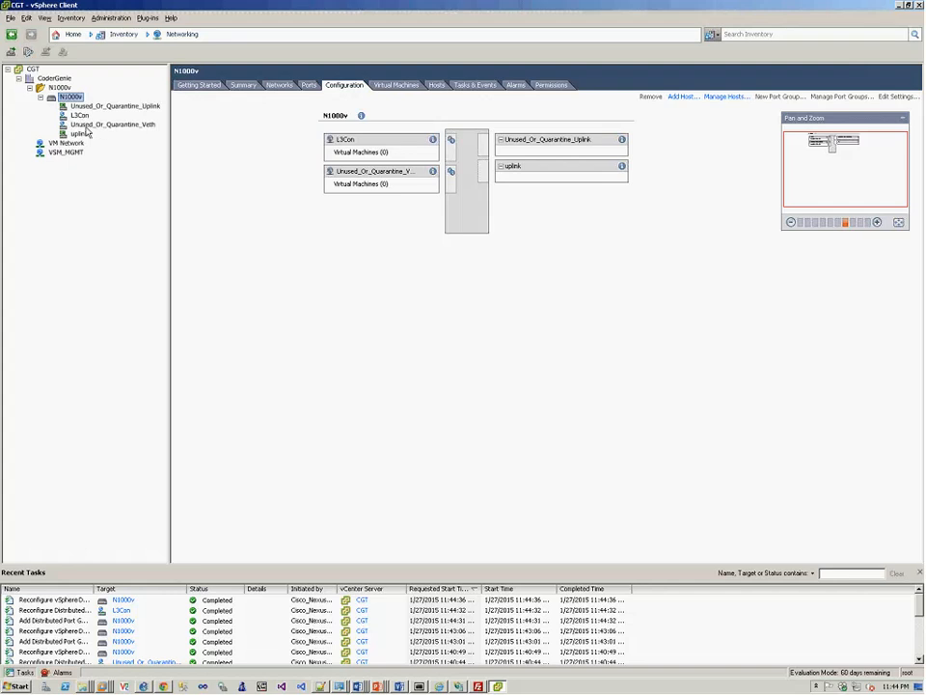
{"action": "mouse_move", "coordinate": [81, 117]}
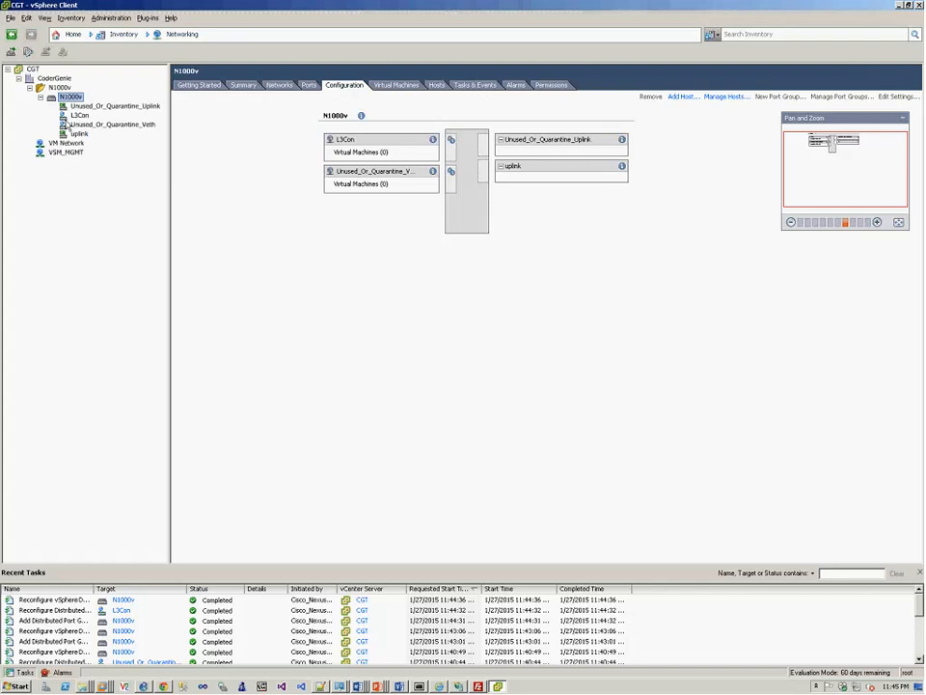
{"action": "mouse_move", "coordinate": [96, 137]}
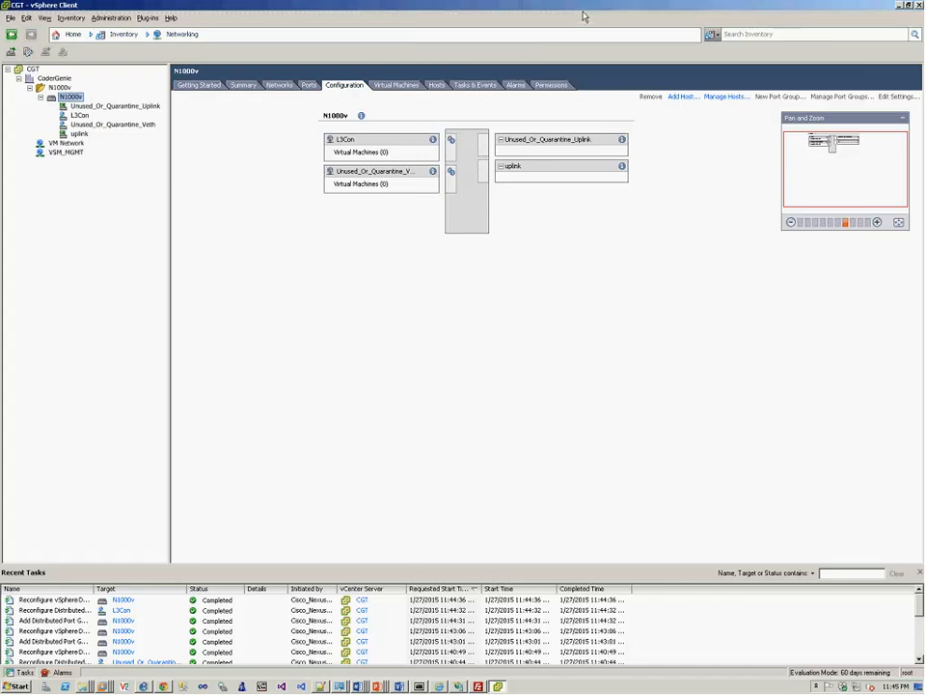
{"action": "mouse_move", "coordinate": [226, 548]}
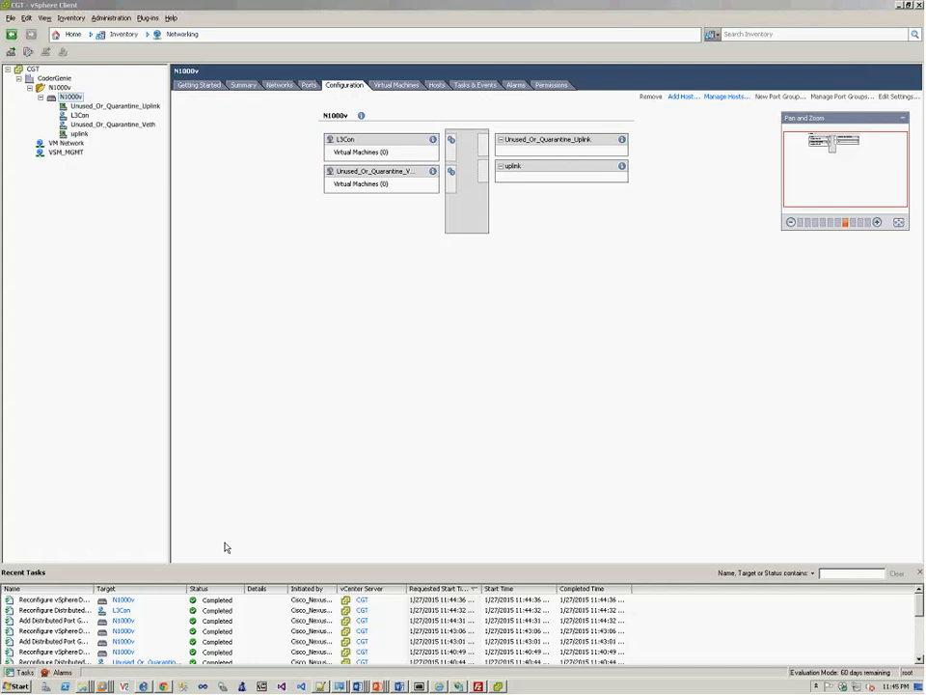